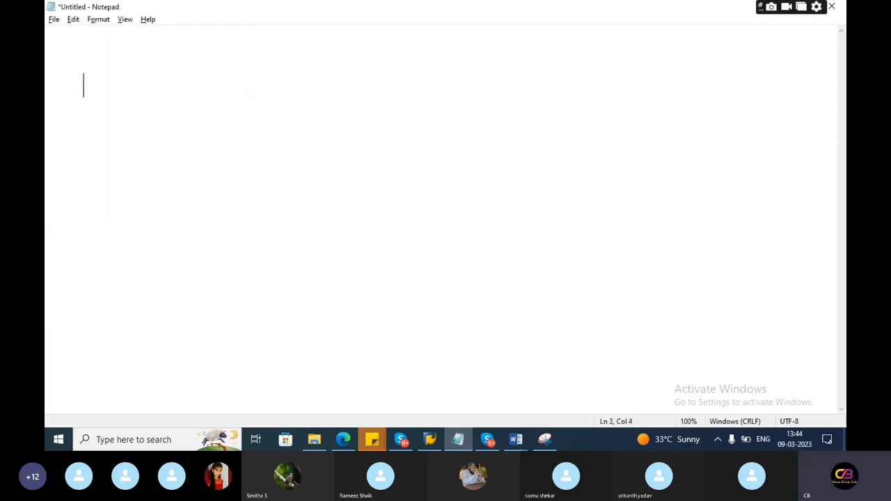
# Step: Start the flow with MRP followed by a || connector line beneath it
pyautogui.write('MRP')
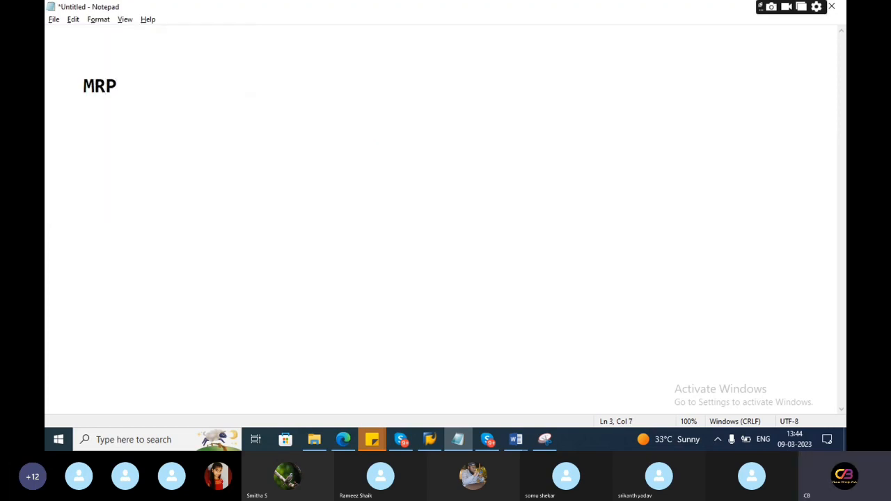
pyautogui.write('II')
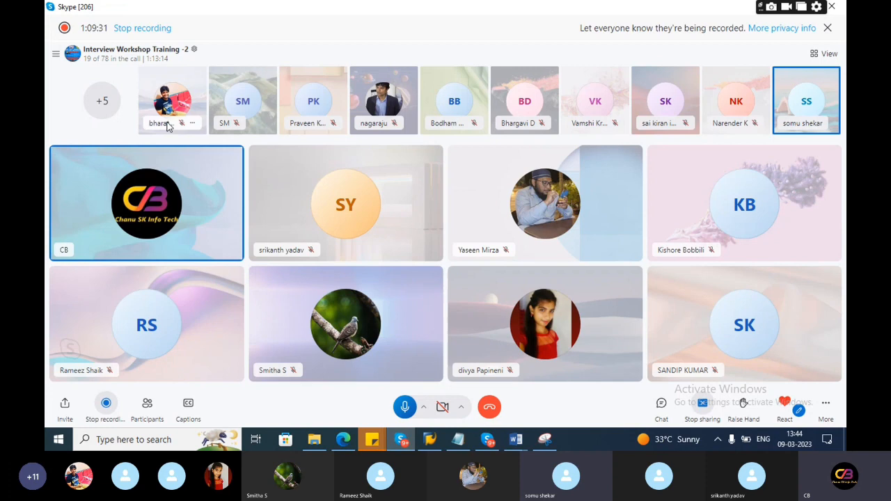
pyautogui.click(148, 402)
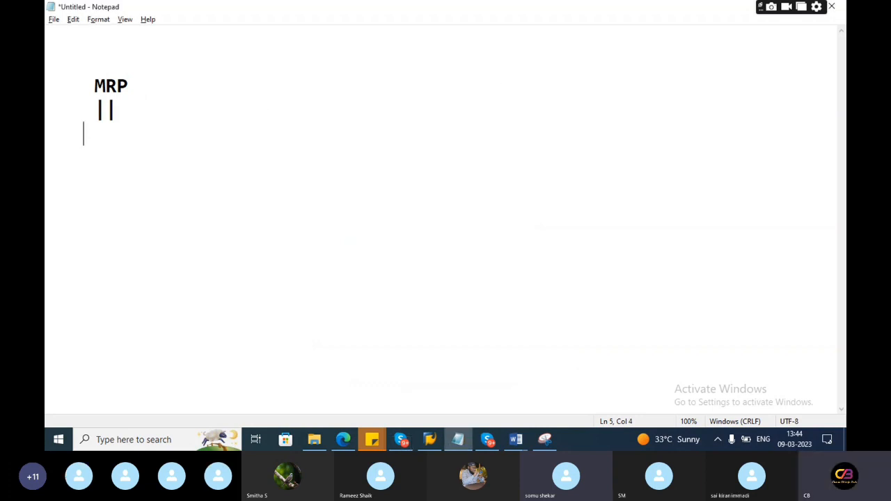
# Step: List Best Vendor Selection, Quatation and Purchase Req, each followed by a || connector
pyautogui.write('Best Vendor Se')
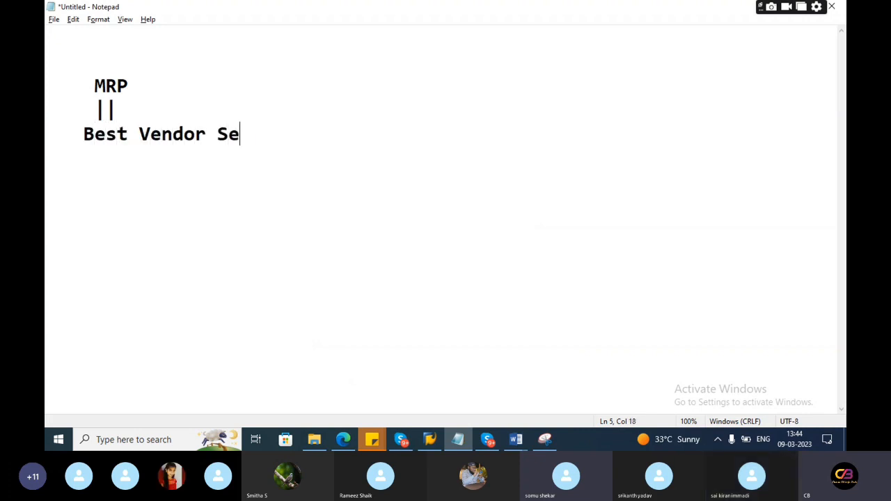
pyautogui.write('lection')
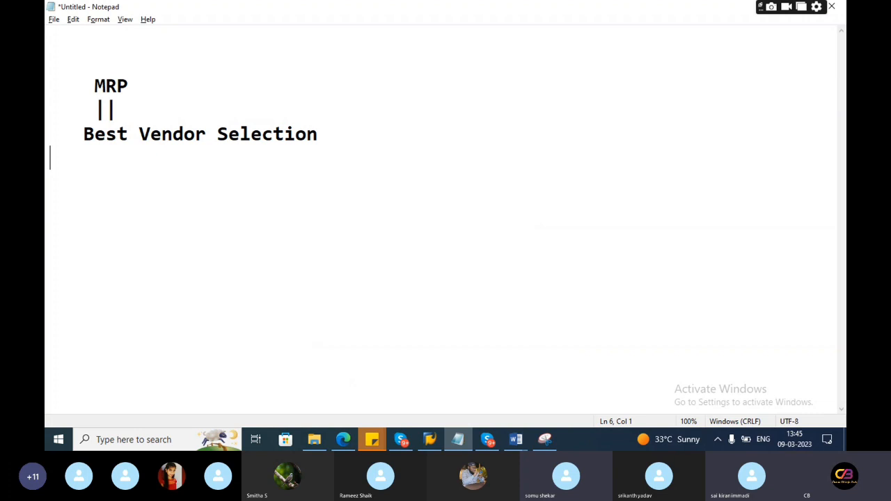
pyautogui.write('||')
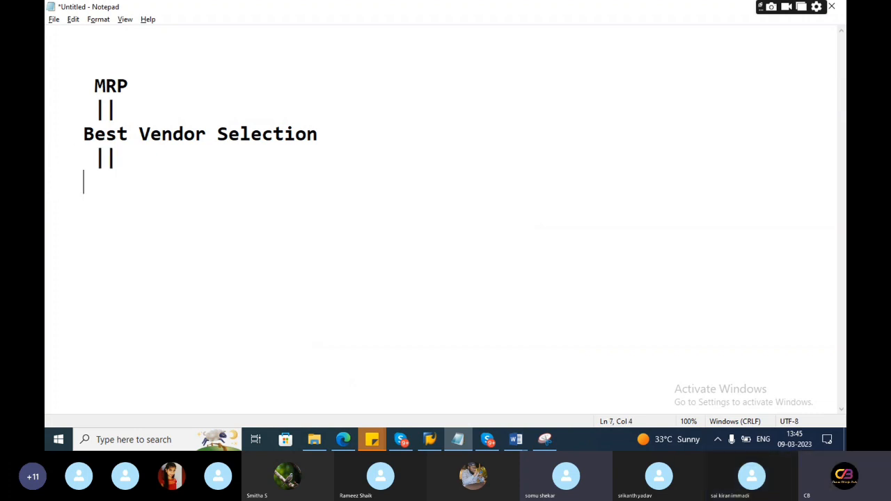
pyautogui.write('Quatation')
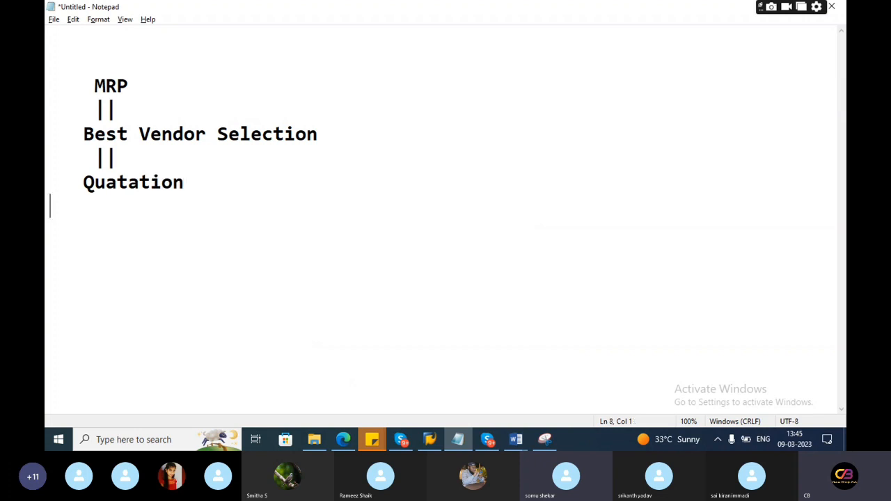
pyautogui.write('||')
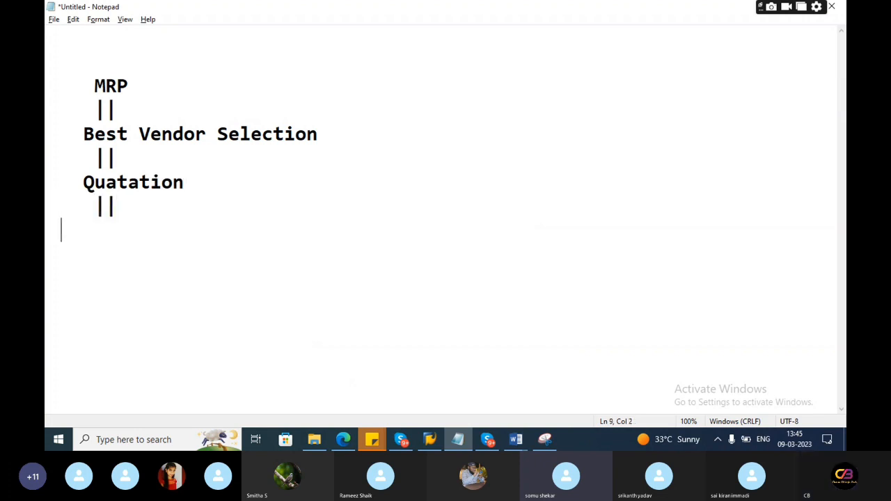
pyautogui.write('Purchase Req')
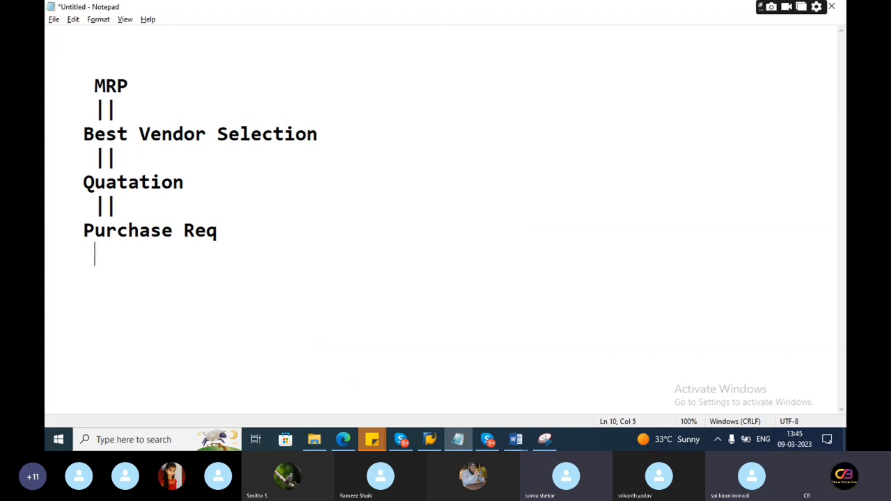
pyautogui.write('||')
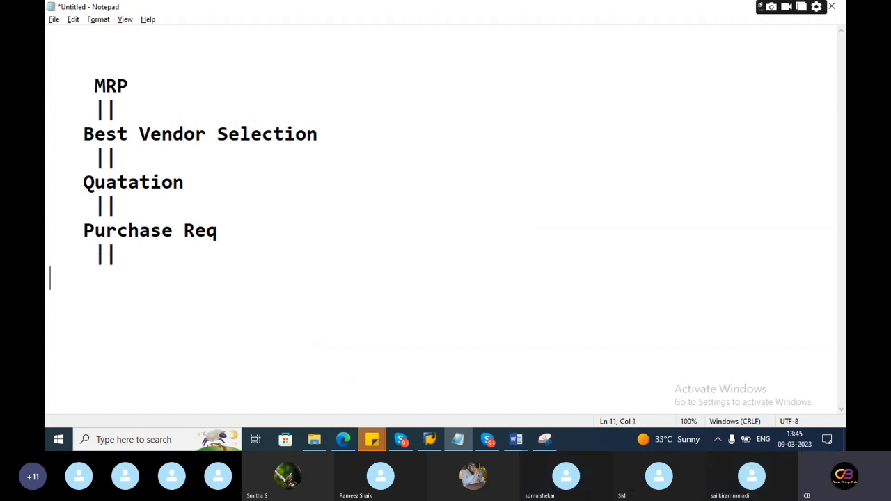
# Step: Continue with Purchase ORder, Goods Receipt and Invoice verifcation, each with a || connector
pyautogui.write('Purcha')
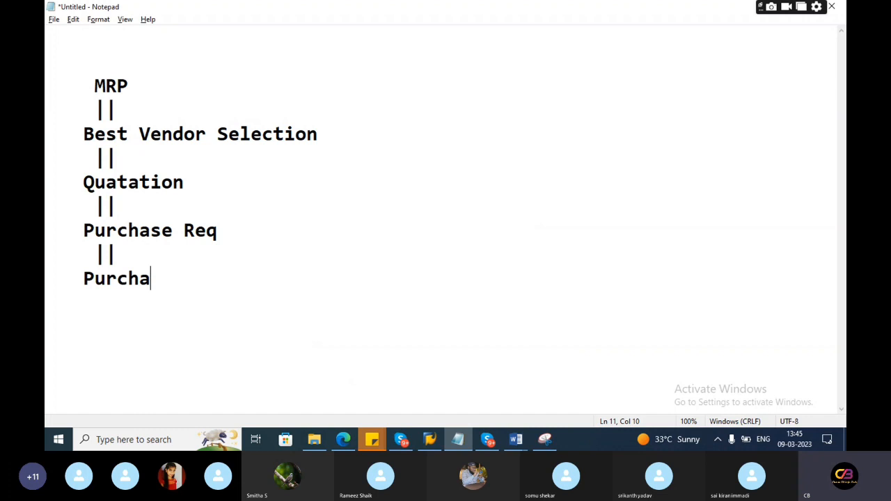
pyautogui.write('se ORder')
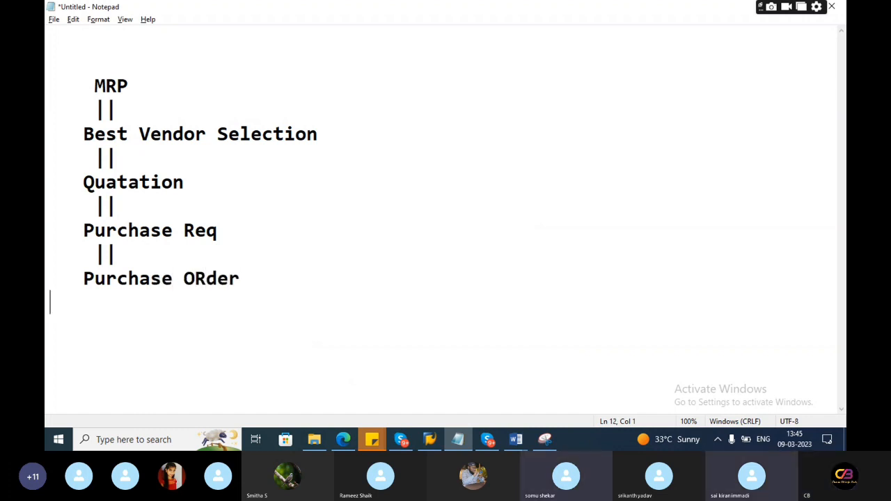
pyautogui.write('||')
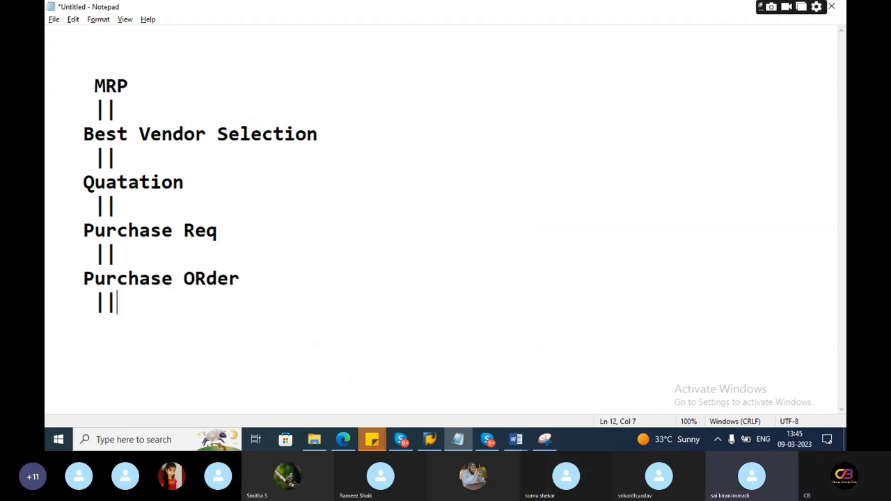
pyautogui.write('Goods Re')
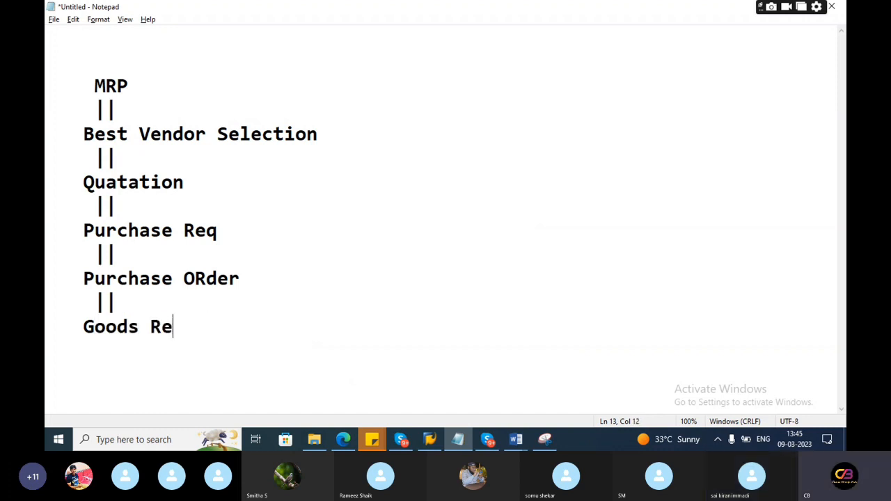
pyautogui.write('ceipt')
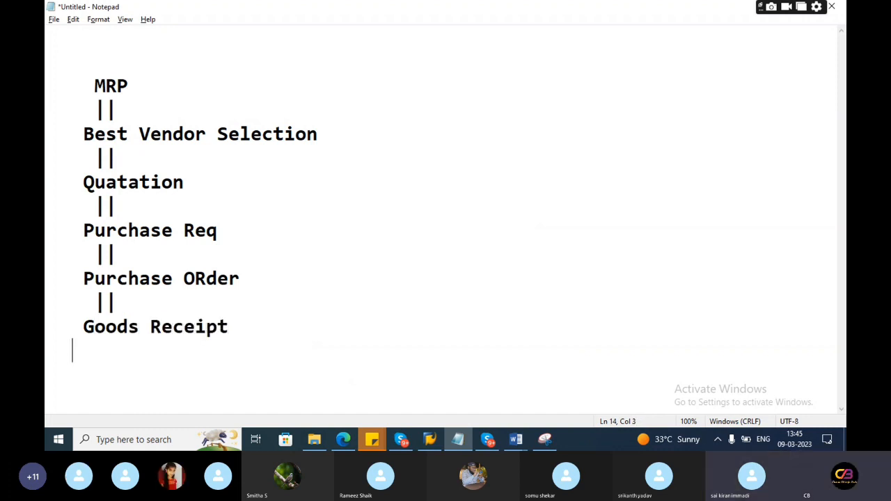
pyautogui.write('||')
pyautogui.write('Invoice v')
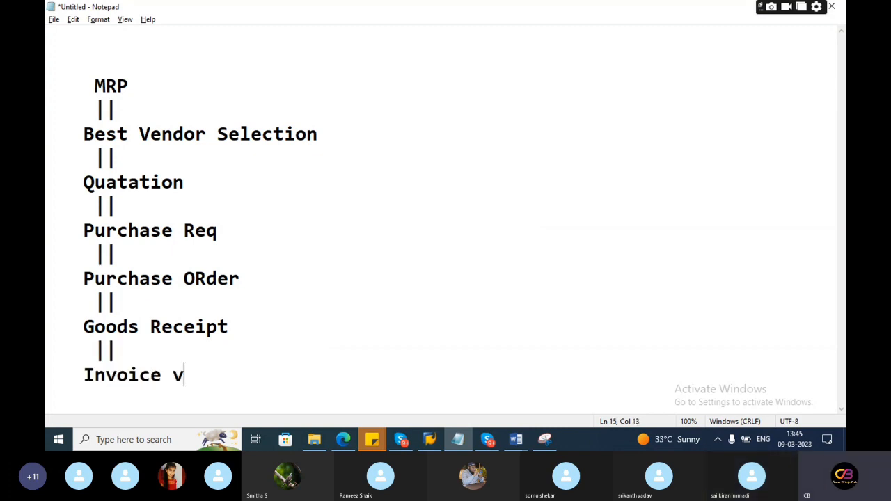
pyautogui.write('erifcation')
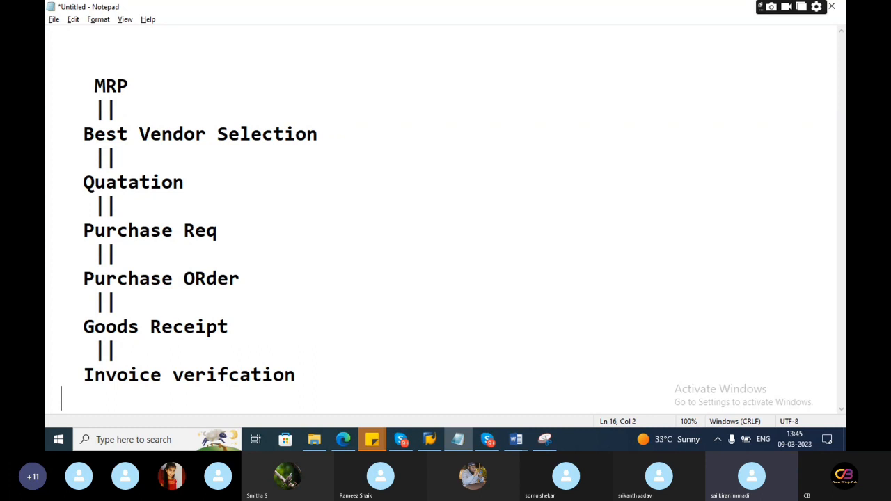
pyautogui.write('||')
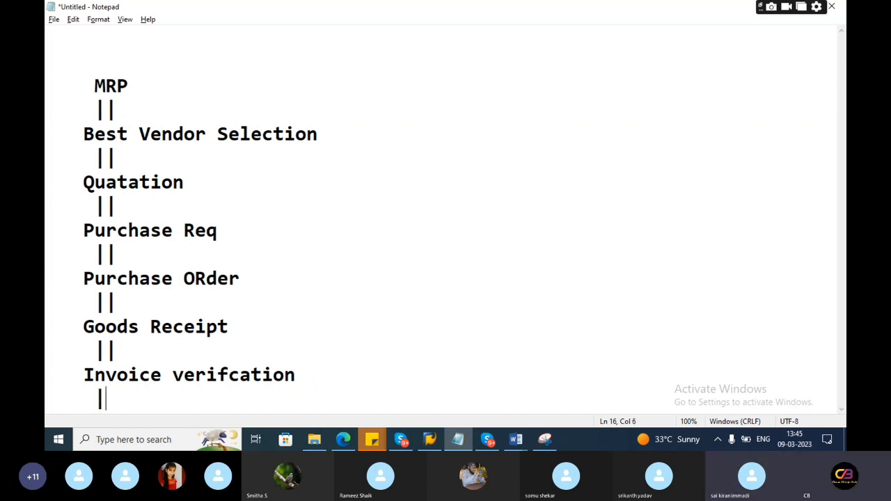
# Step: End the flow with Final payment and a Reconciliation line below it
pyautogui.write('Fina')
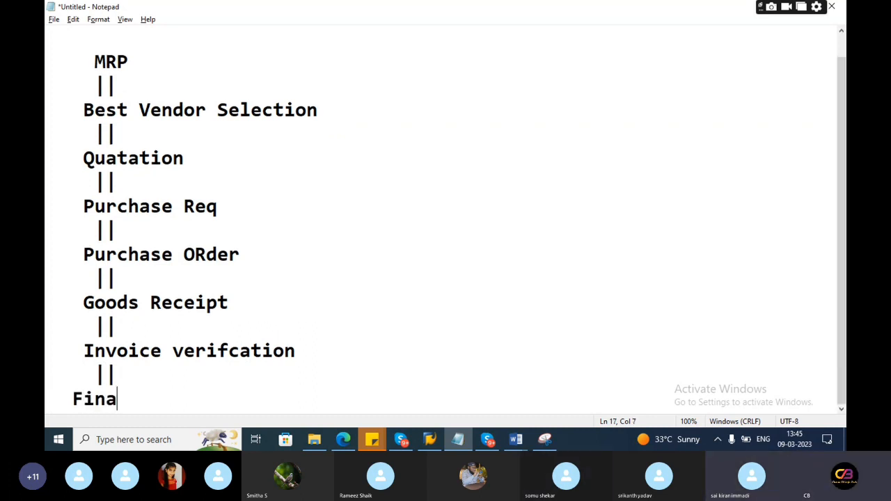
pyautogui.write('l payment')
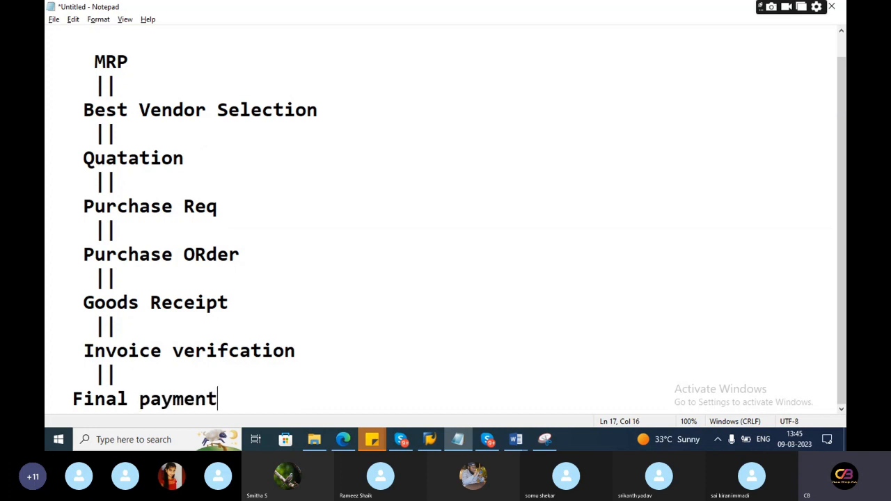
pyautogui.press('Enter')
pyautogui.write('||')
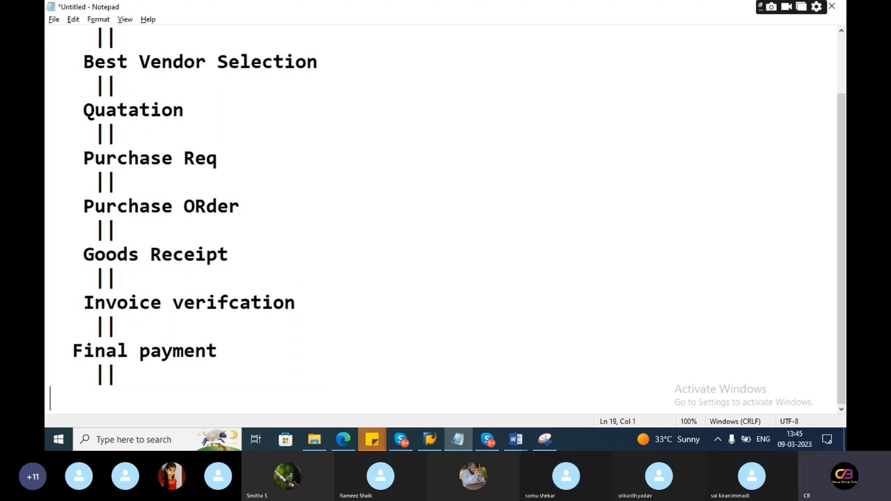
pyautogui.write('Recp')
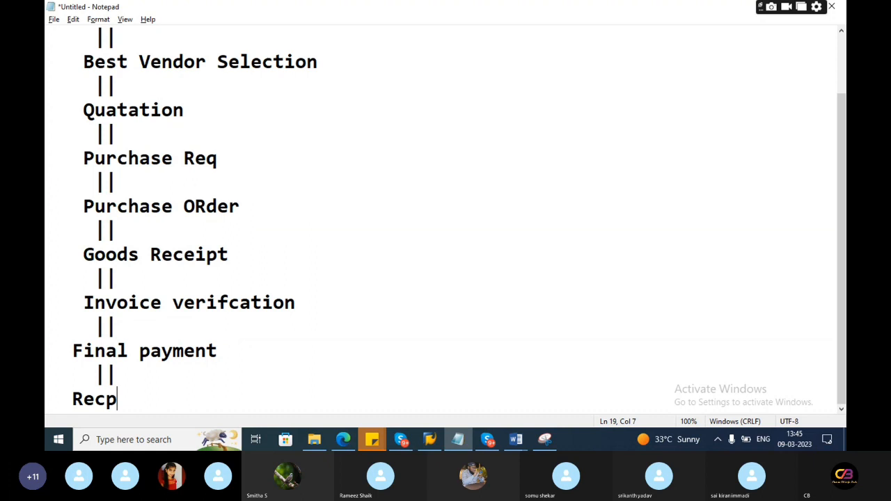
pyautogui.write('onci')
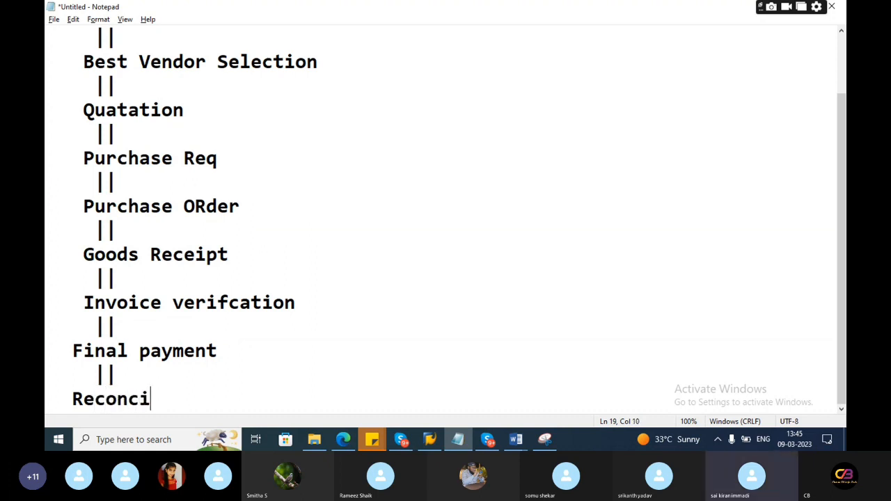
pyautogui.write('liation')
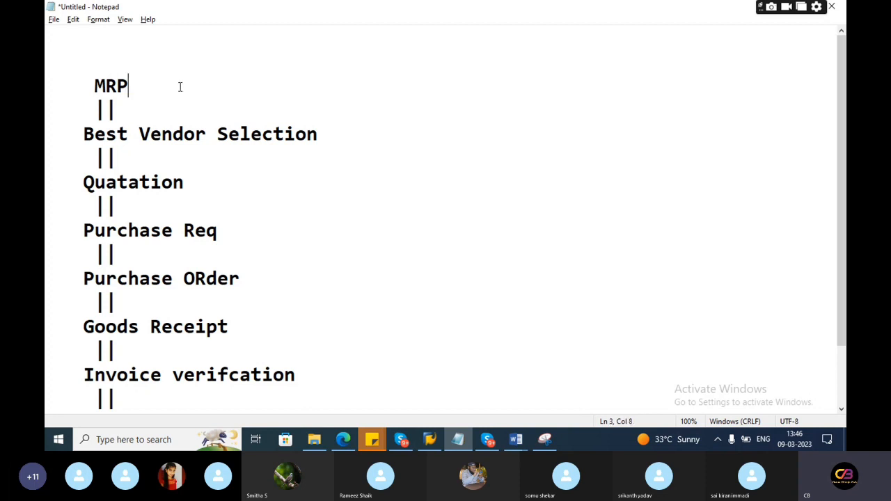
# Step: Tag MRP as MM & PP and Best Vendor Selection as MM---MM consultant
pyautogui.write('----MM')
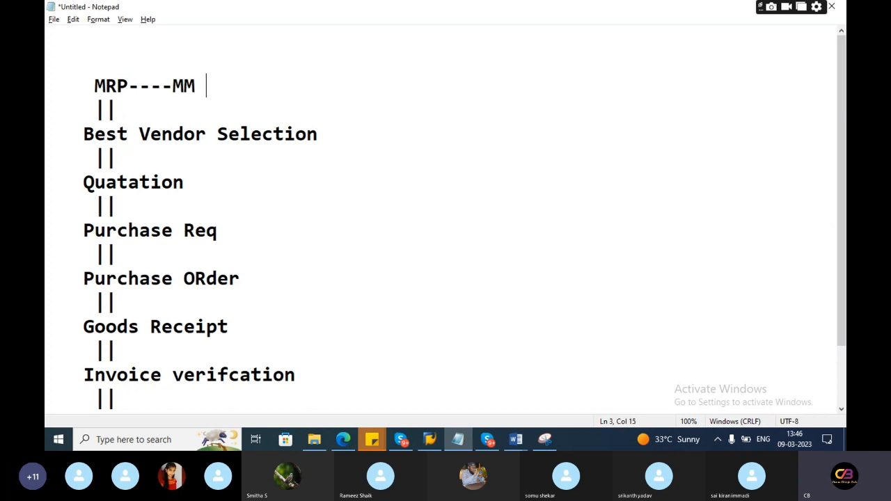
pyautogui.write('& PP')
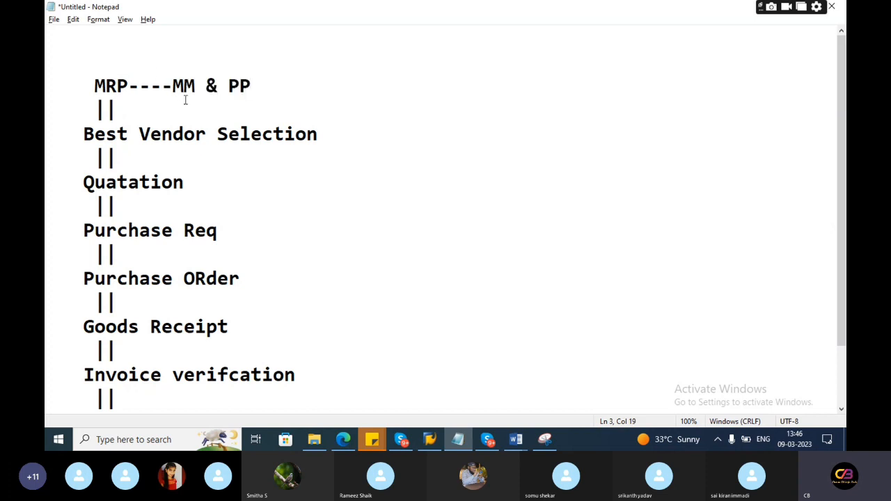
pyautogui.write('----')
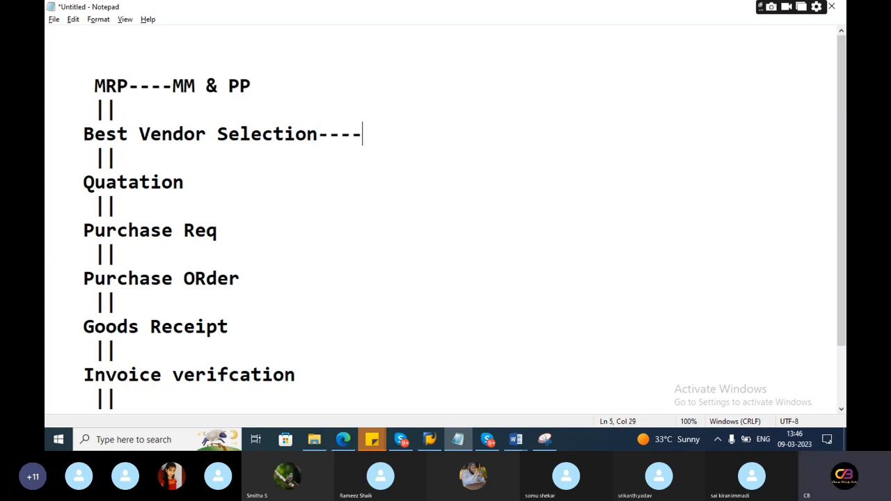
pyautogui.write('MM')
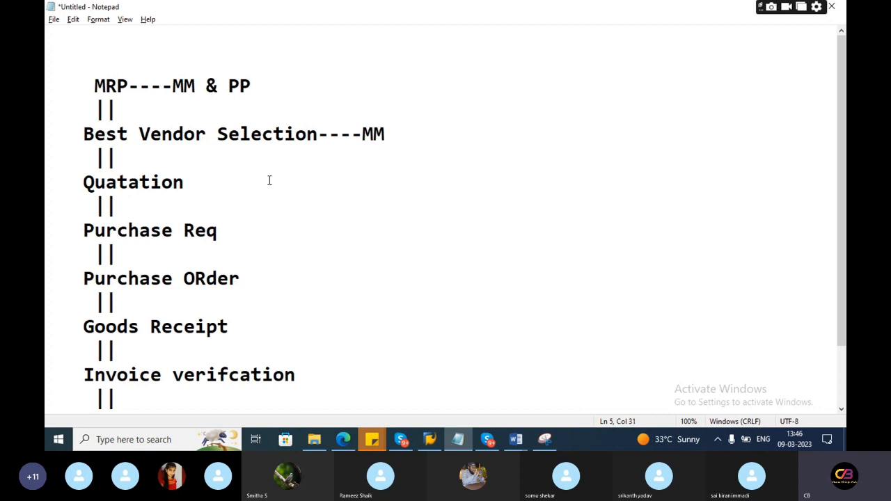
pyautogui.click(387, 134)
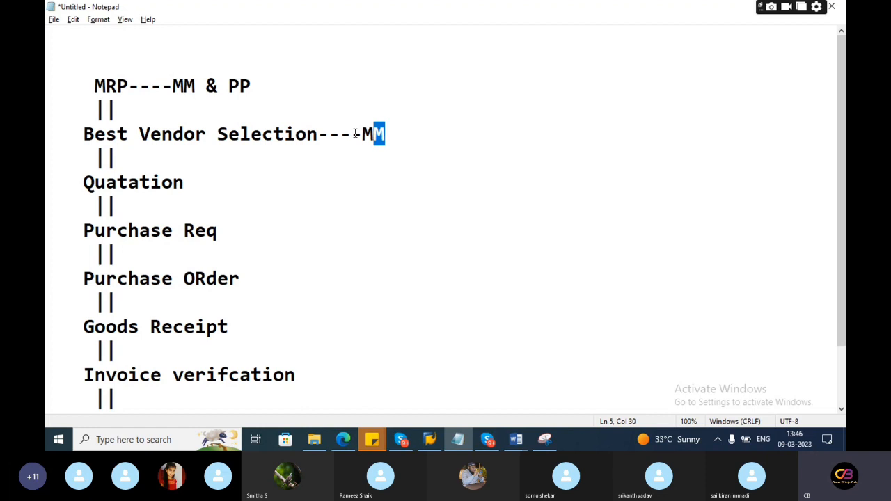
pyautogui.write('-')
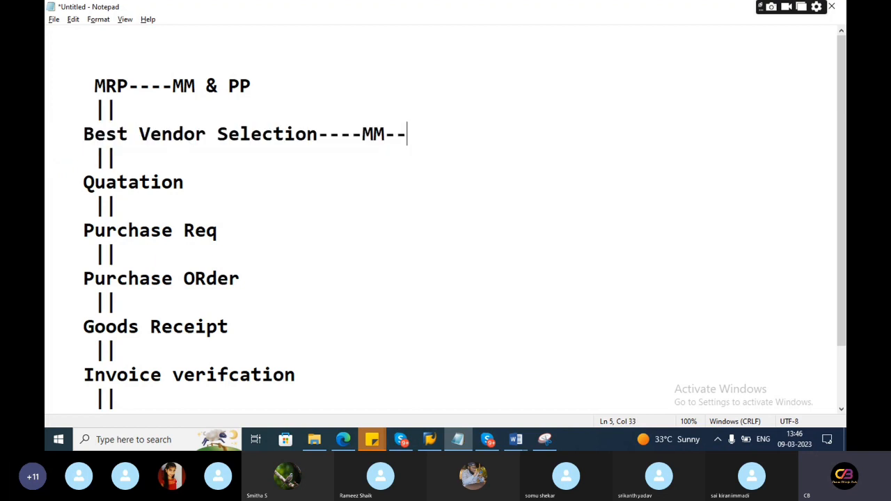
pyautogui.write('--MM oc')
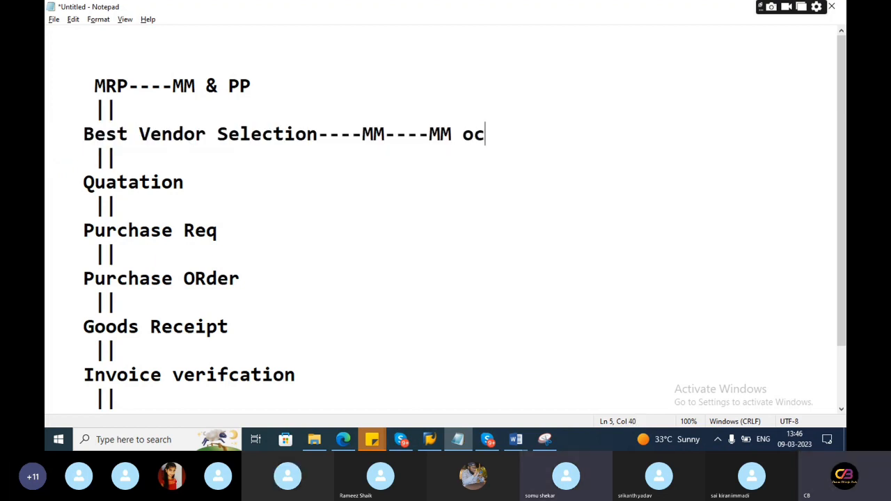
pyautogui.write('con')
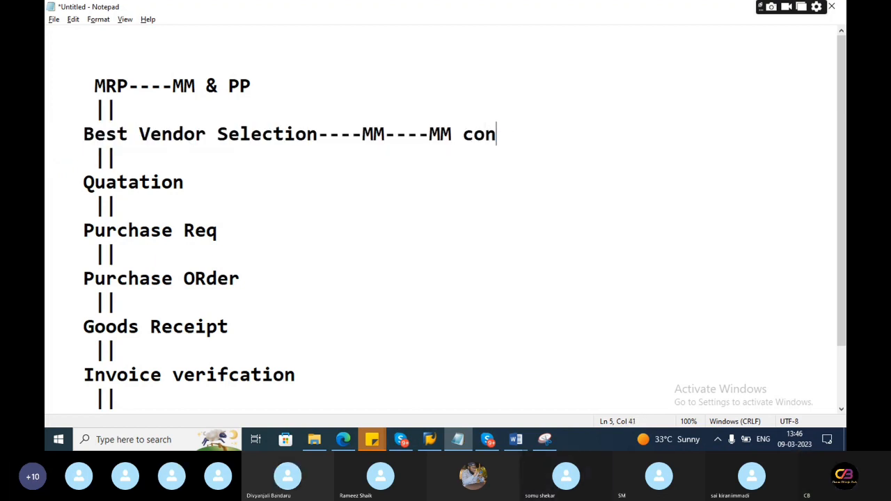
pyautogui.write('sulant')
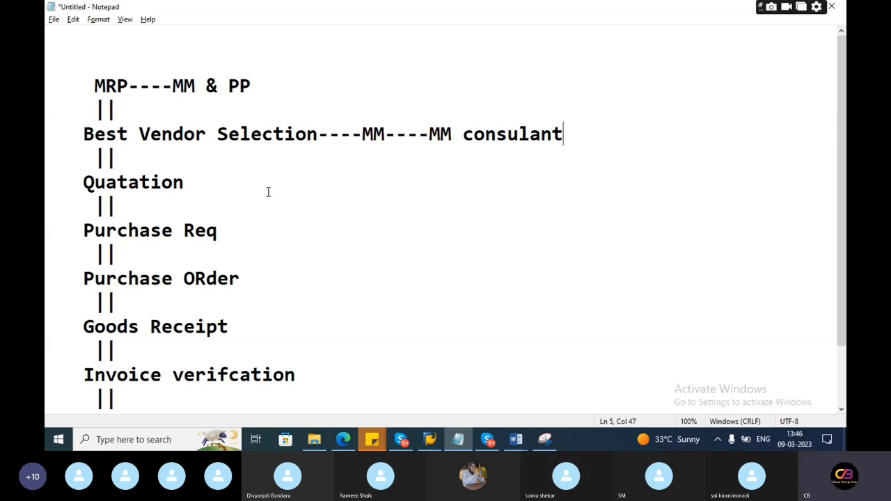
# Step: Tag the Quatation, Purchase Req and Purchase ORder lines with dashes and MM end user
pyautogui.write('-----------')
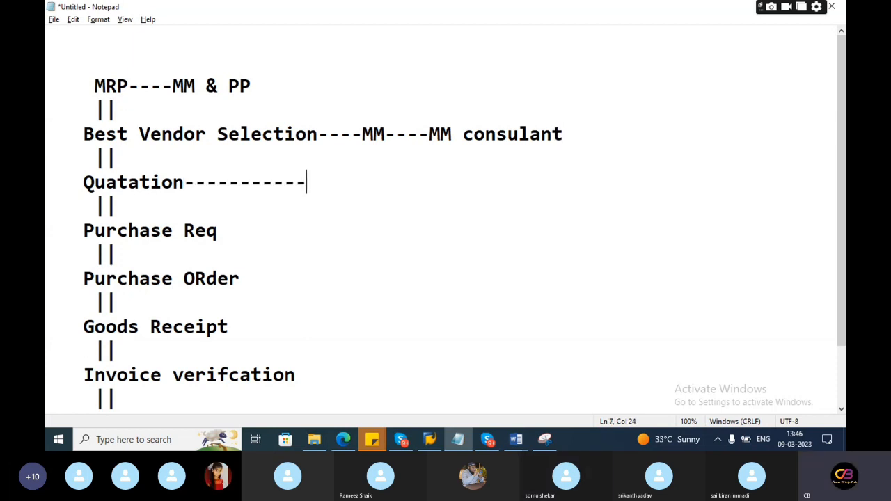
pyautogui.write('-----MM end user')
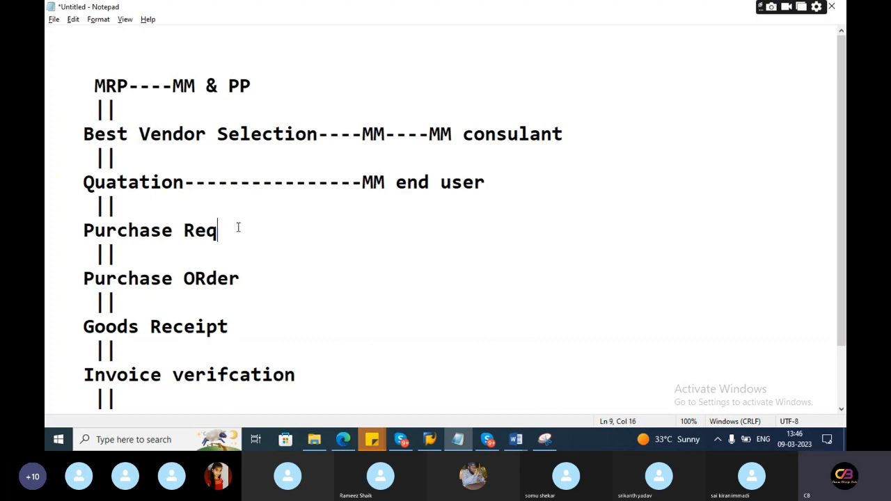
pyautogui.write('-----------')
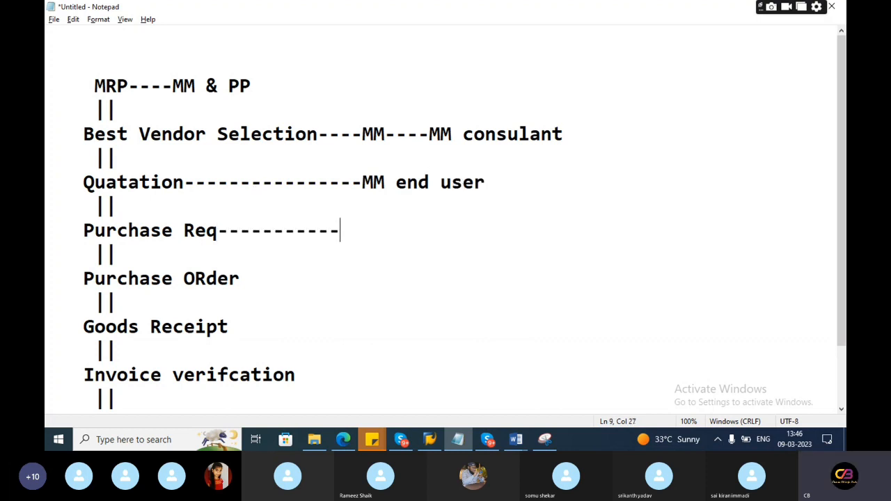
pyautogui.write('--MM')
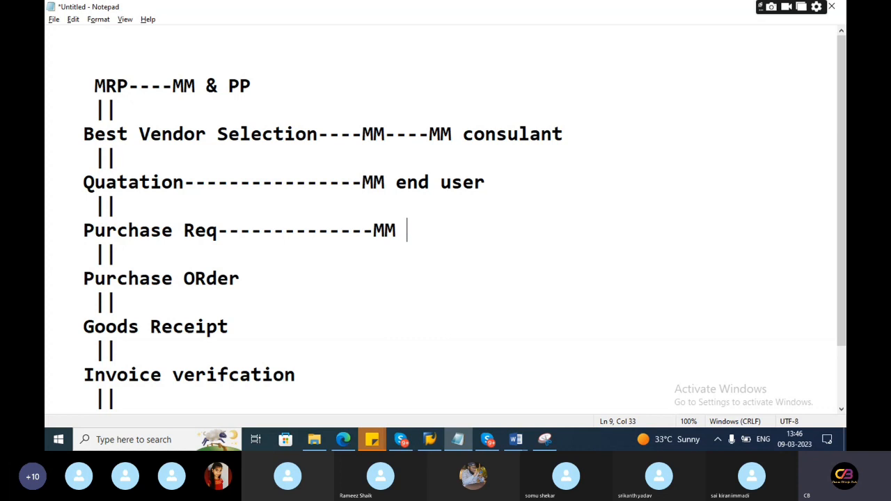
pyautogui.write('enduser')
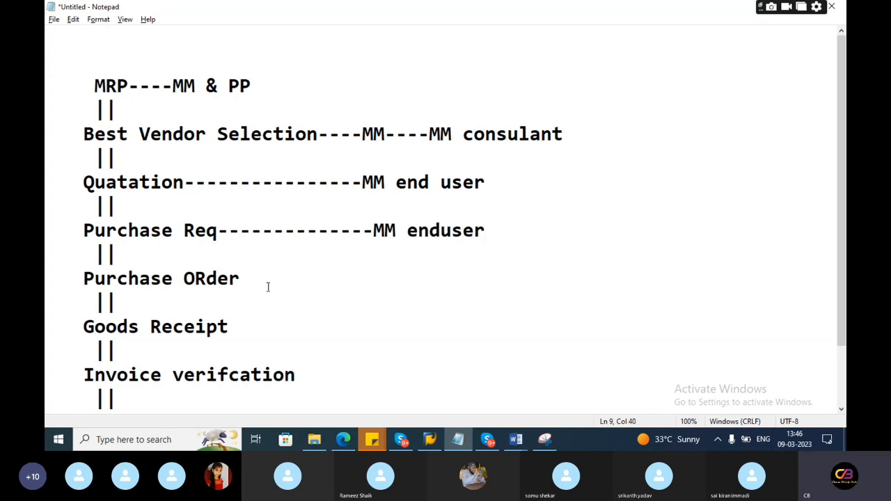
pyautogui.write('-------')
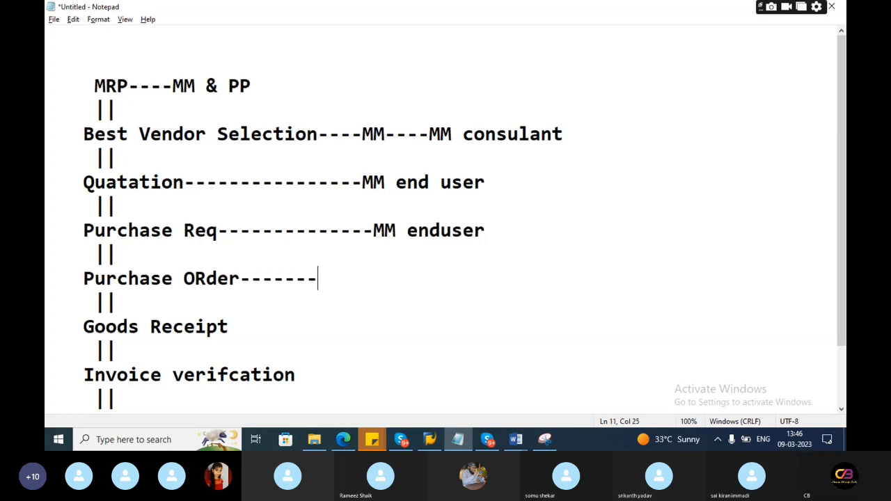
pyautogui.write('------MM')
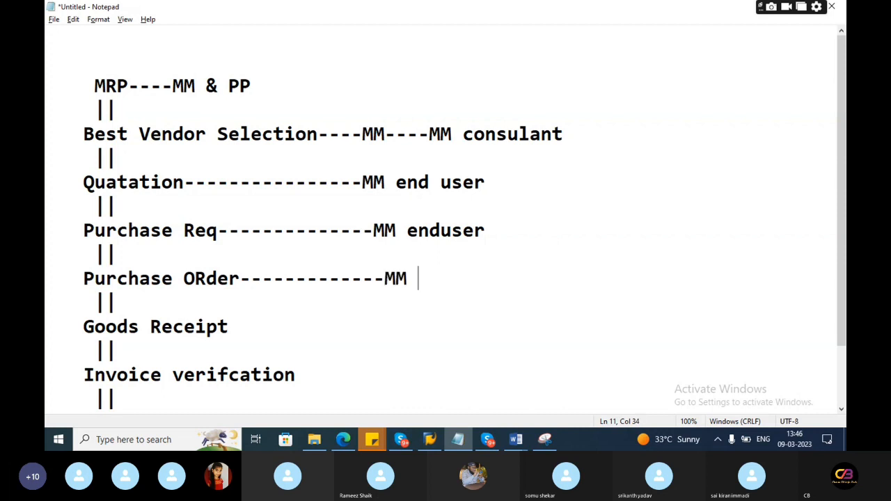
pyautogui.write('end user')
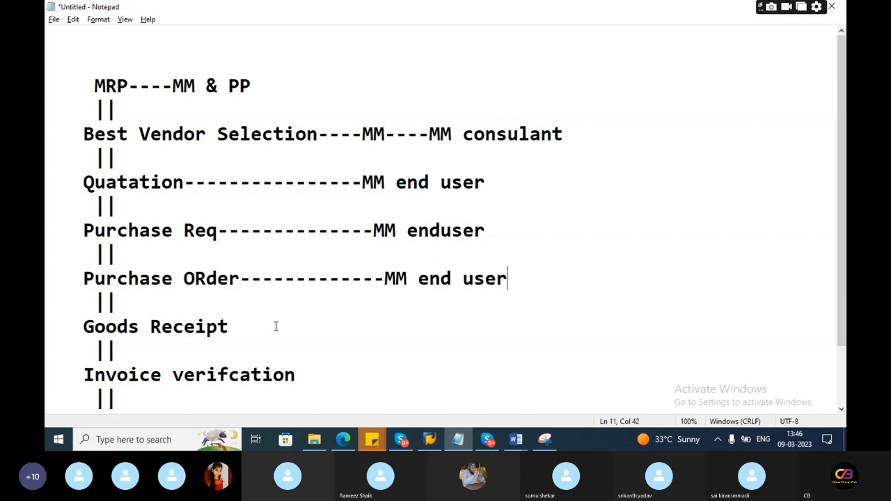
# Step: Tag Goods Receipt and Invoice verifcation as MM end user and Final payment as FI end user
pyautogui.write('--------')
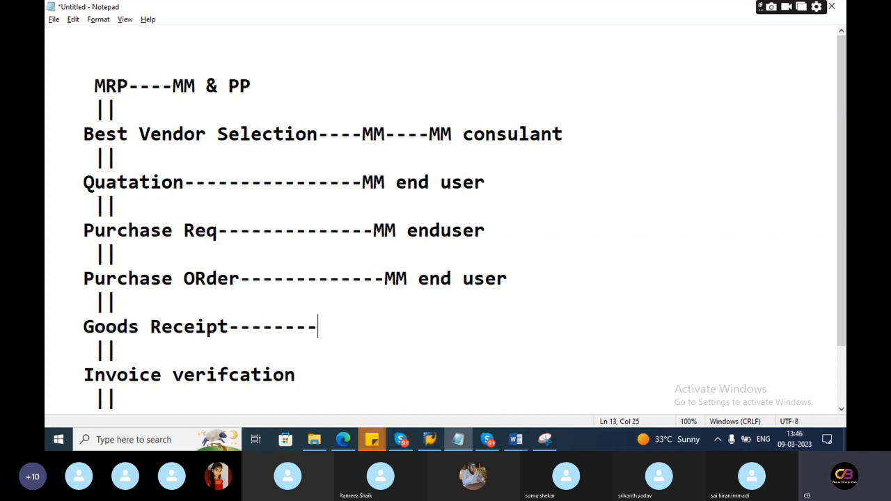
pyautogui.write('------MM end user')
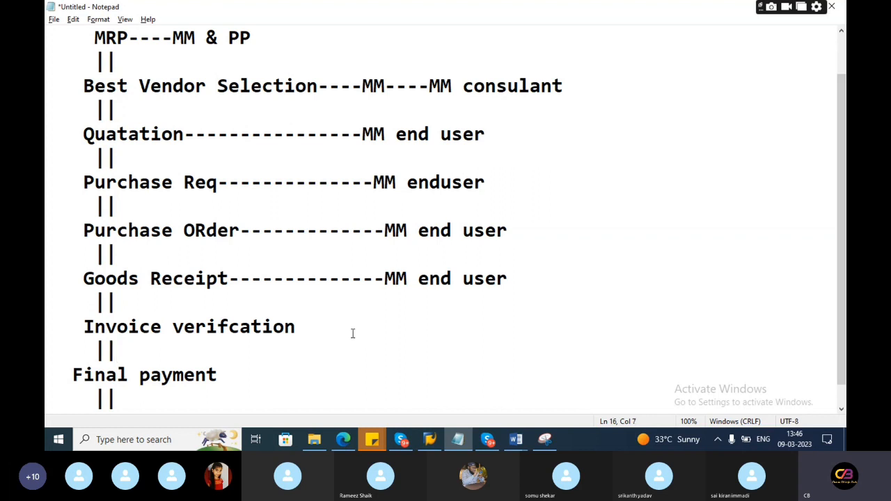
pyautogui.write('--------')
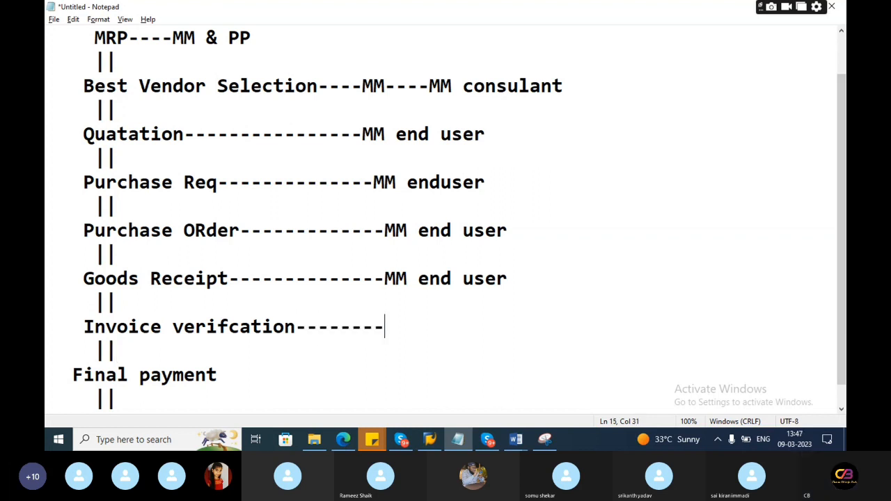
pyautogui.write('MM end user')
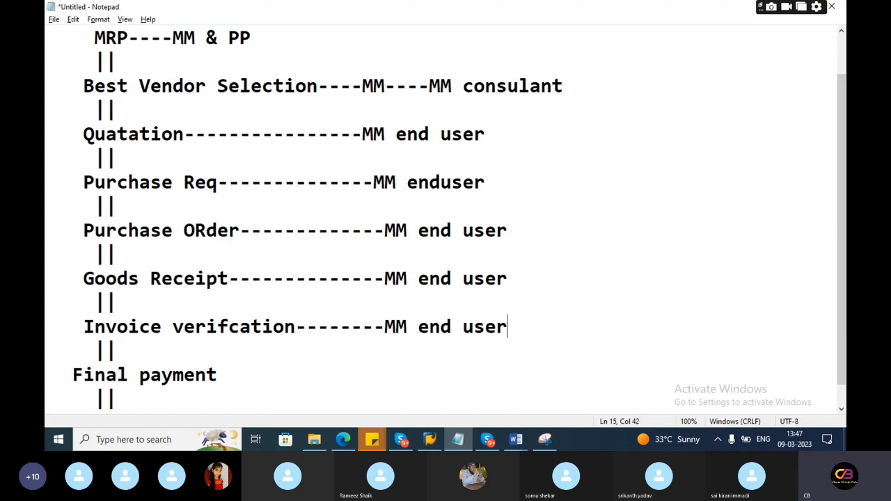
pyautogui.click(292, 362)
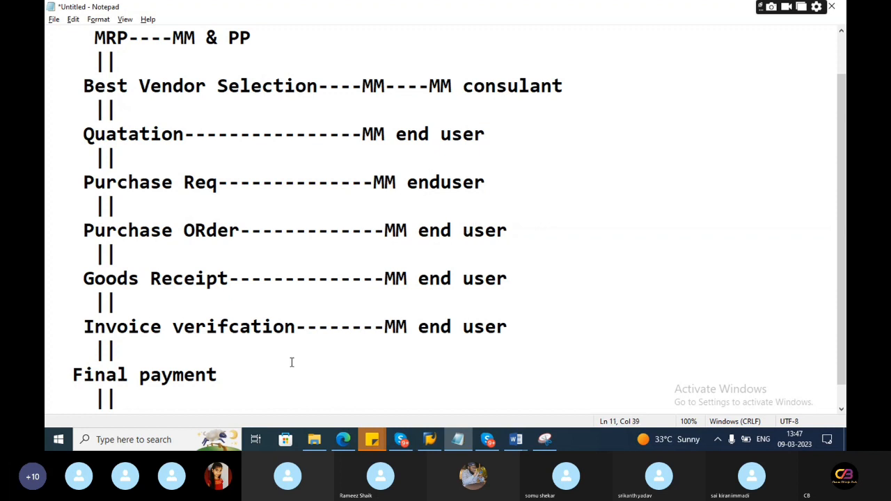
pyautogui.write('-----------------F')
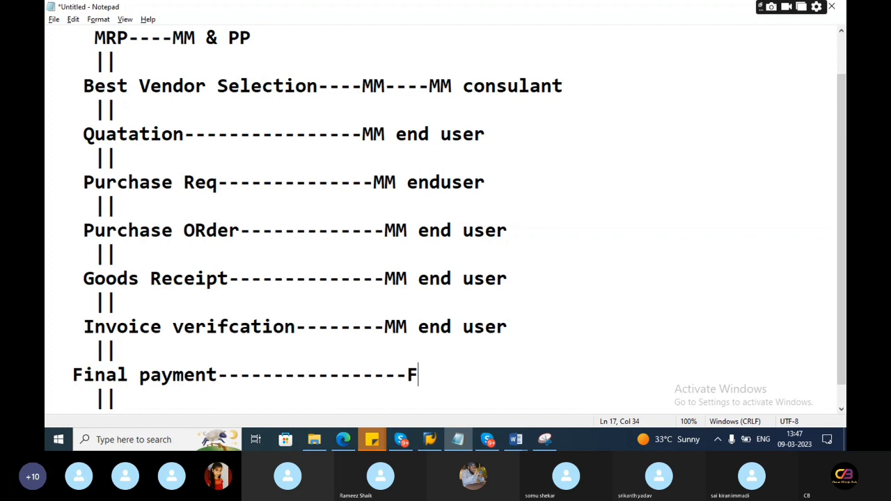
pyautogui.write('I end user')
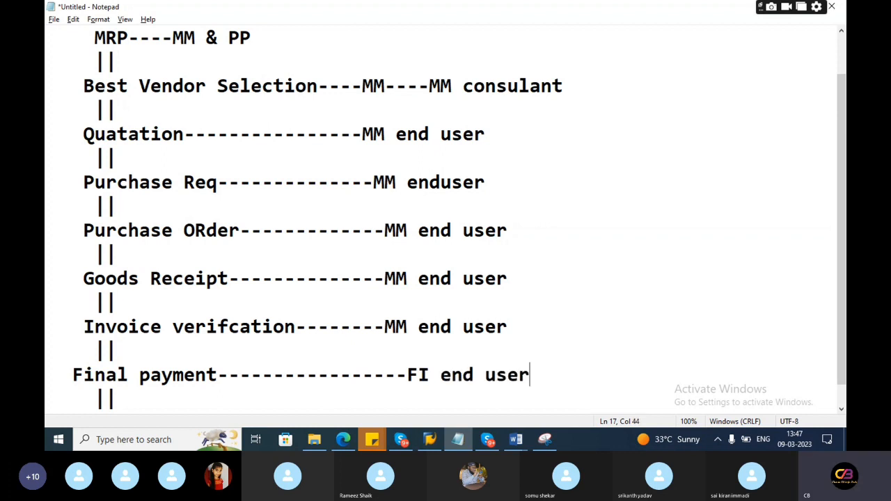
# Step: Extend Invoice verifcation to MM end user/FI end user and tag Reconciliation as FI end user
pyautogui.scroll(-3)
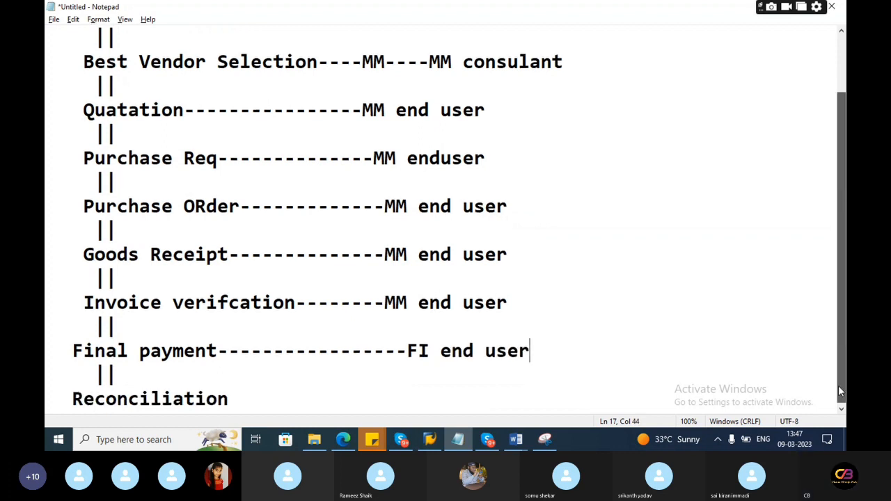
pyautogui.write('/')
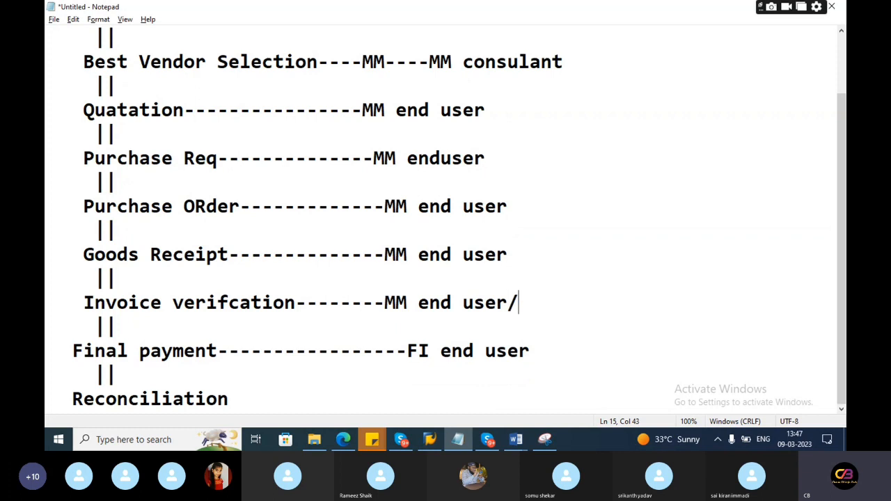
pyautogui.write('FI end user')
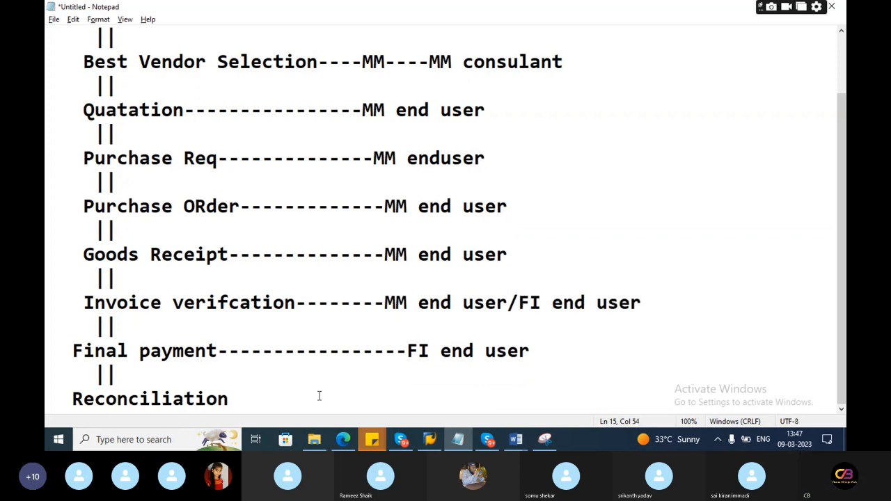
pyautogui.write('-------')
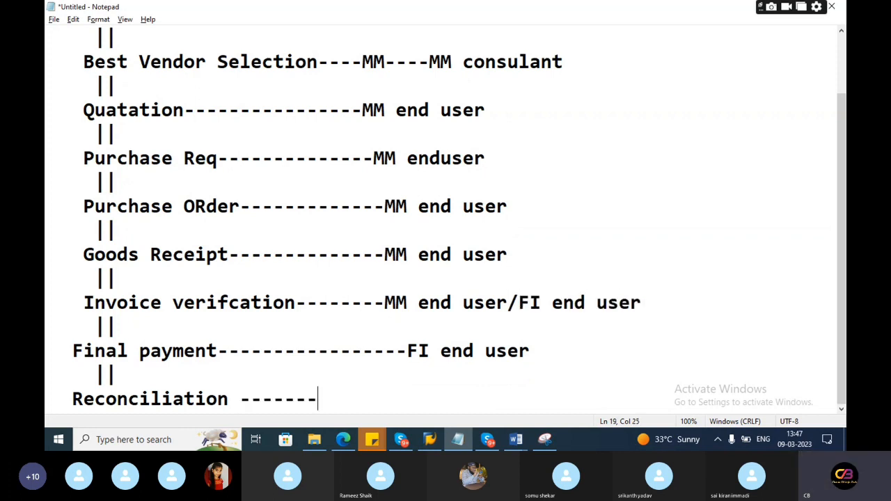
pyautogui.write('----------------F')
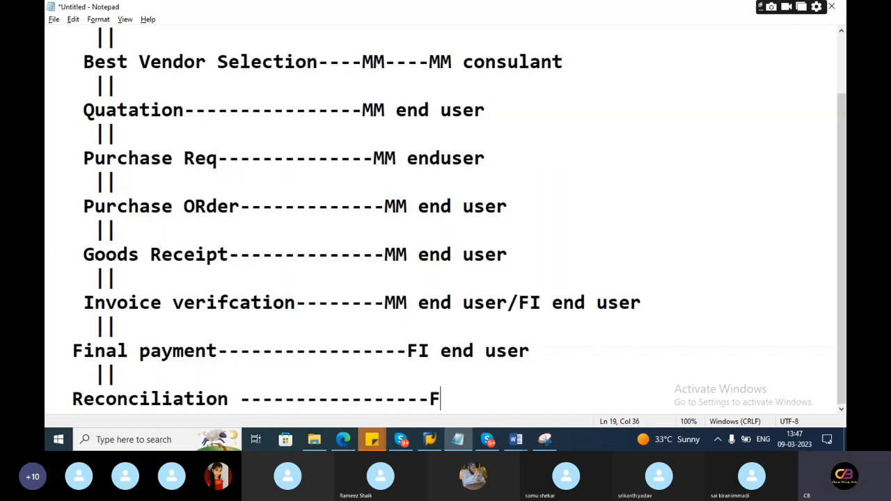
pyautogui.write('I end user')
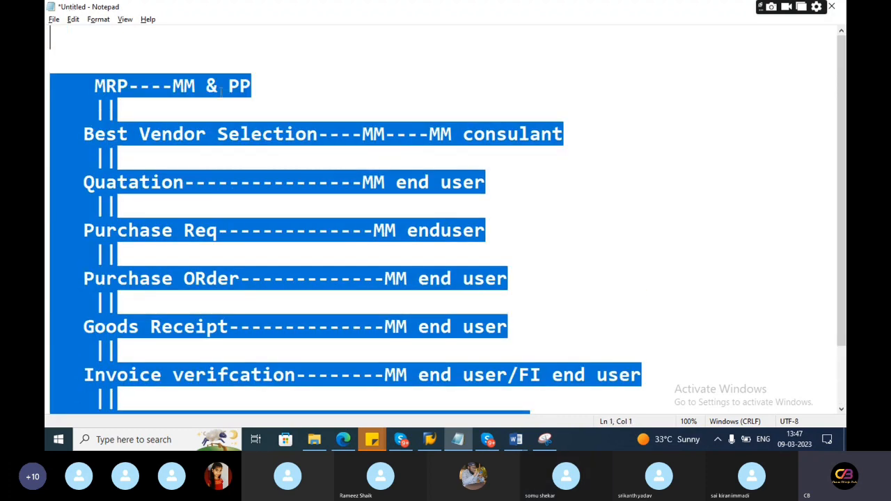
pyautogui.click(118, 108)
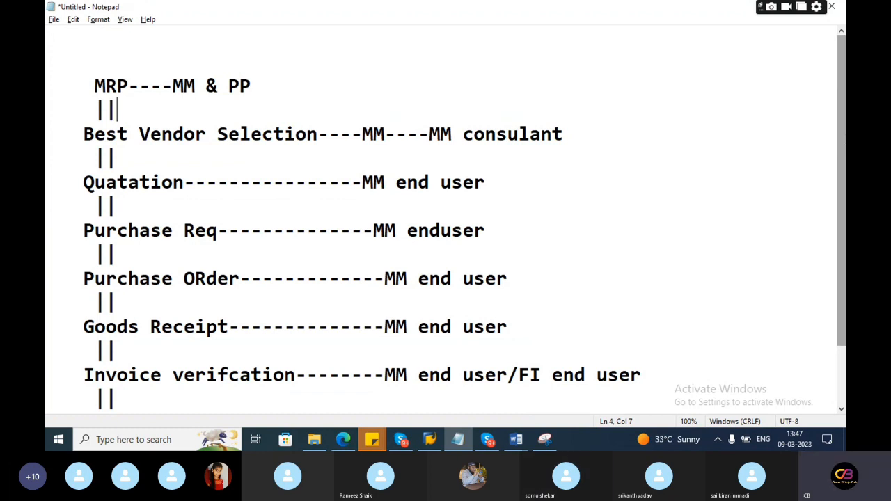
pyautogui.moveTo(604, 128)
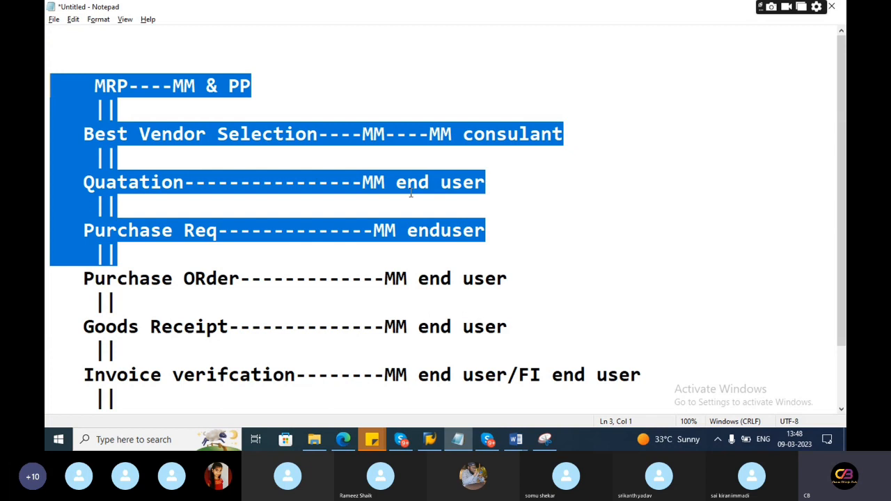
pyautogui.moveTo(571, 244)
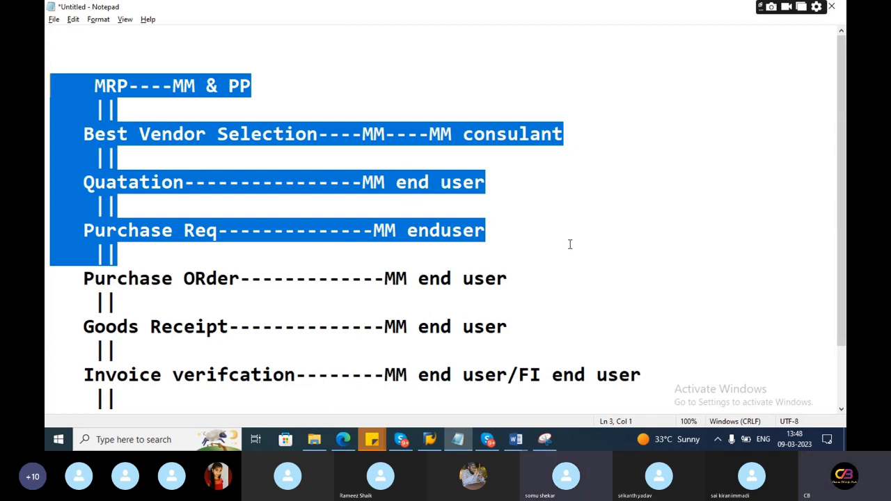
# Step: Append ---GL/PC/CC/BA/WBS/IO to the Purchase Order line after MM end user
pyautogui.write('---')
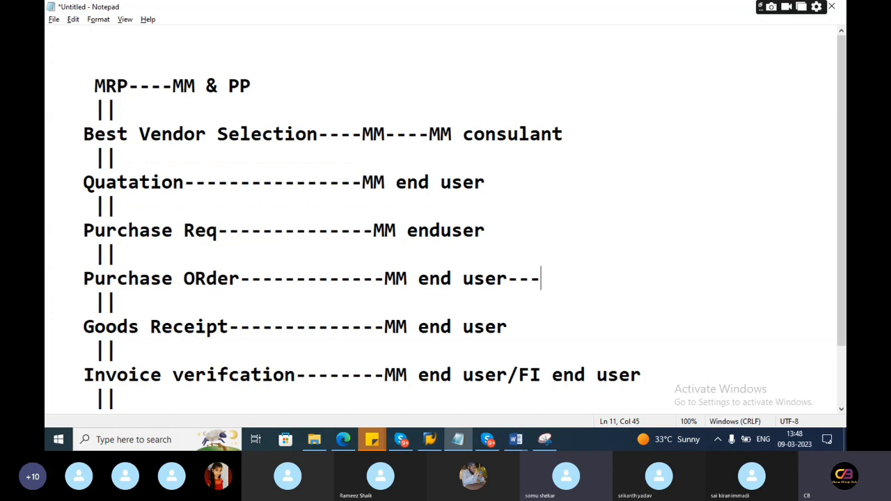
pyautogui.write('GL/')
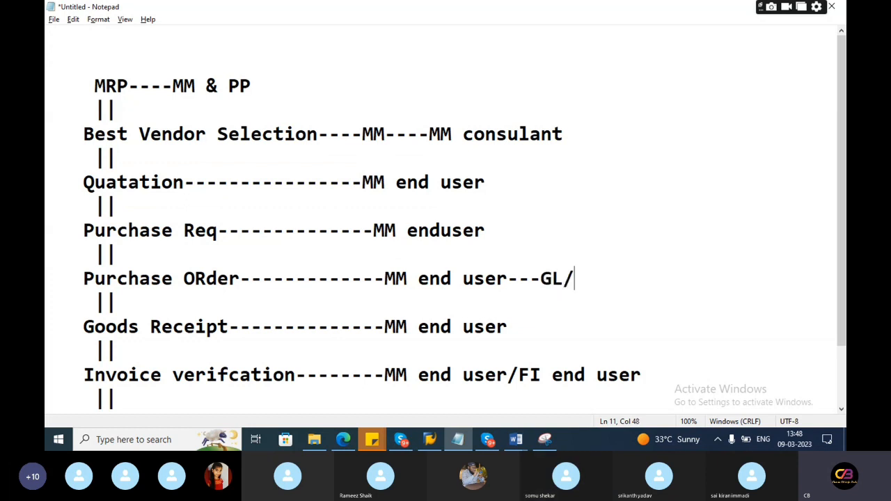
pyautogui.write('PC/')
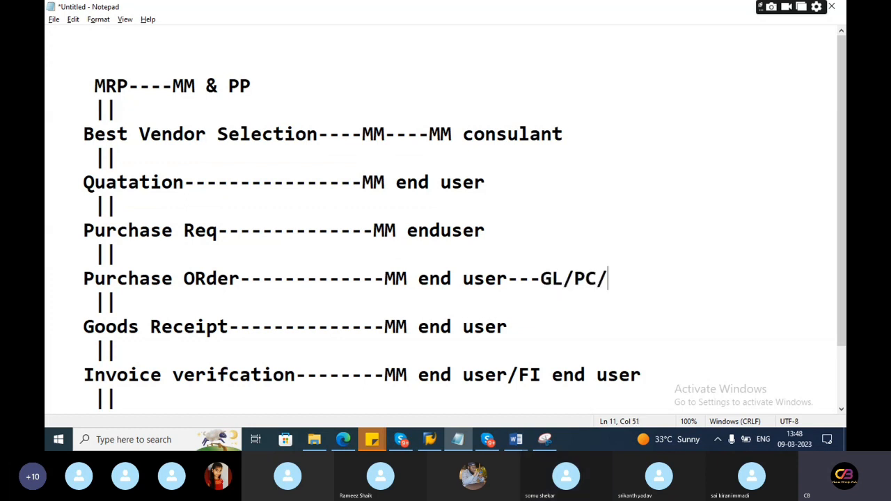
pyautogui.write('CC/B')
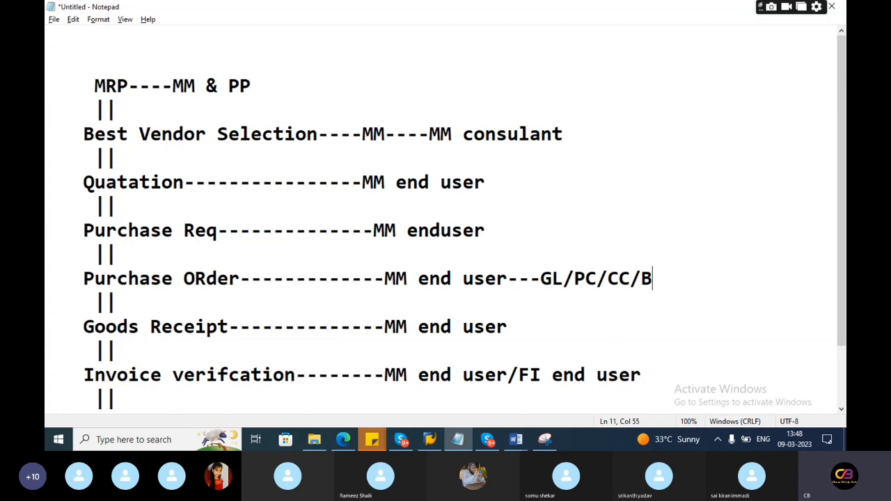
pyautogui.write('A/')
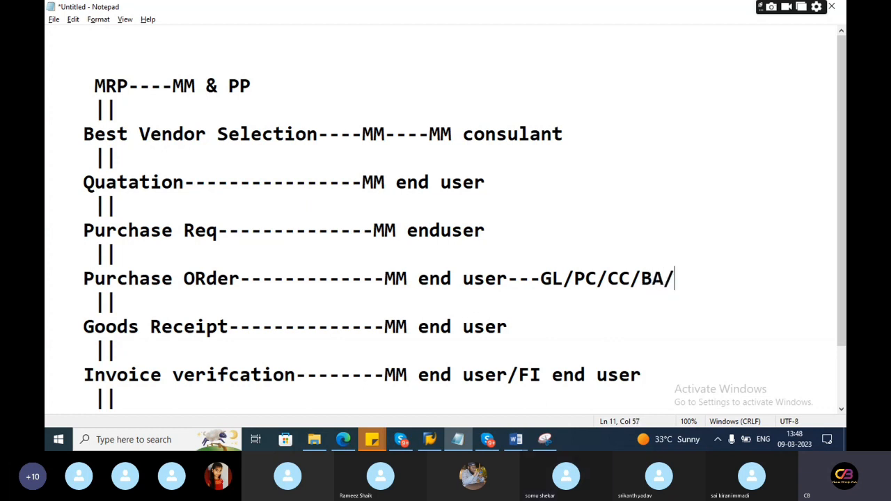
pyautogui.write('WB')
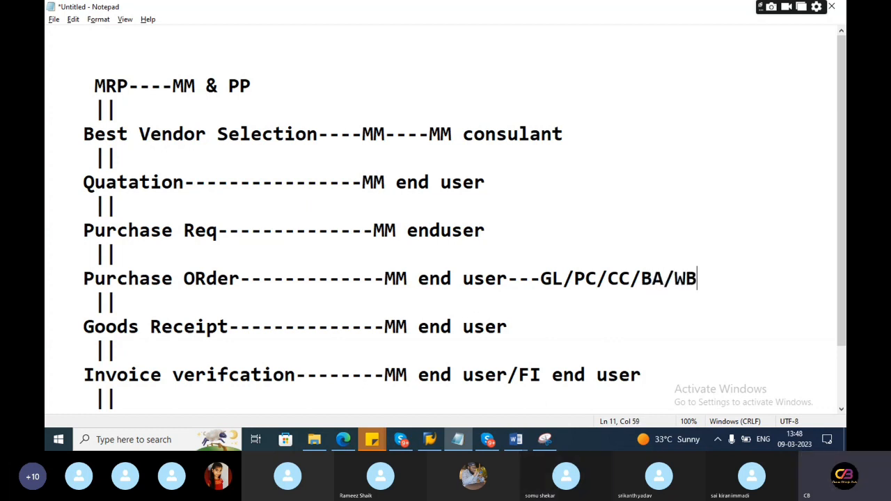
pyautogui.write('S/')
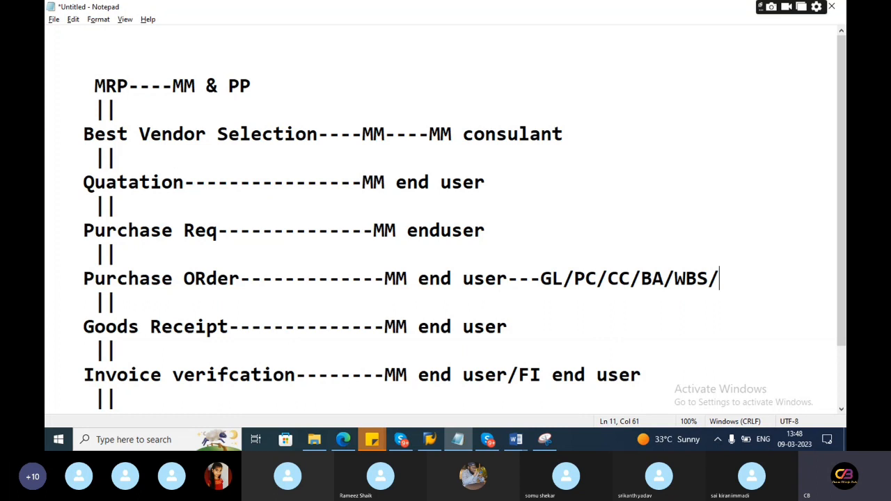
pyautogui.write('IO')
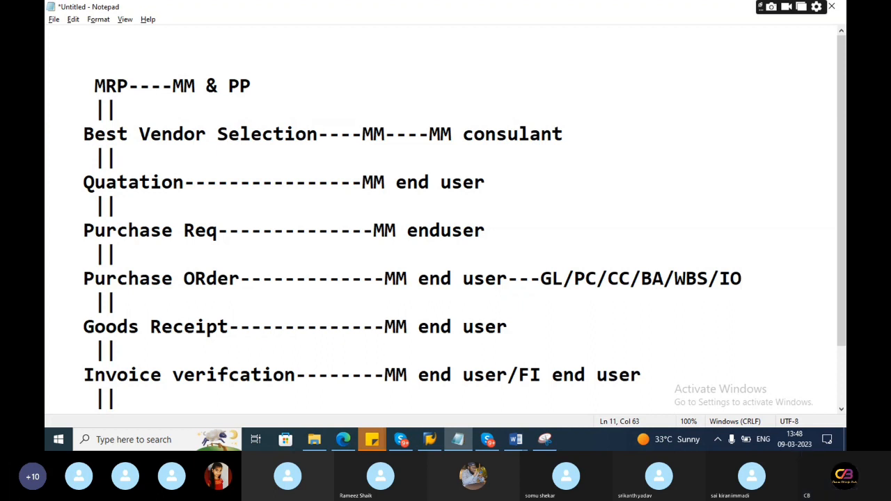
# Step: Complete the list as IO-PS, then highlight MM end user and the GL/PC/CC/BA/WBS/IO-PS list
pyautogui.click(741, 279)
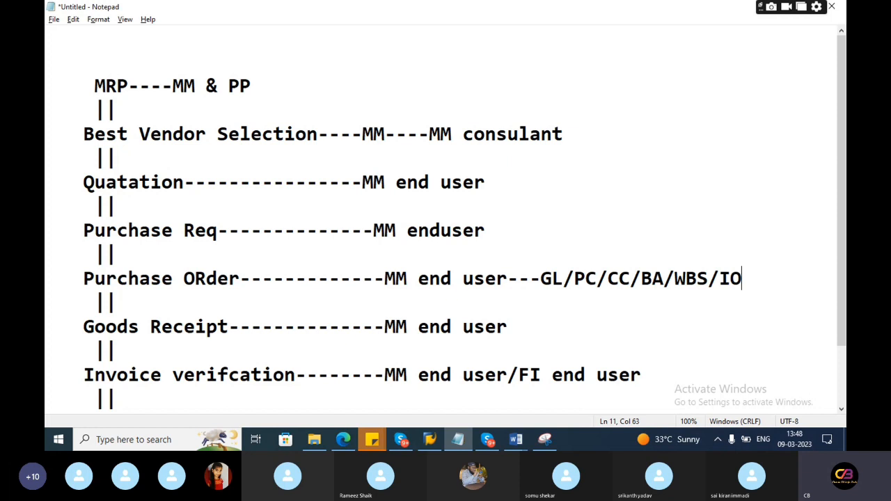
pyautogui.moveTo(752, 291)
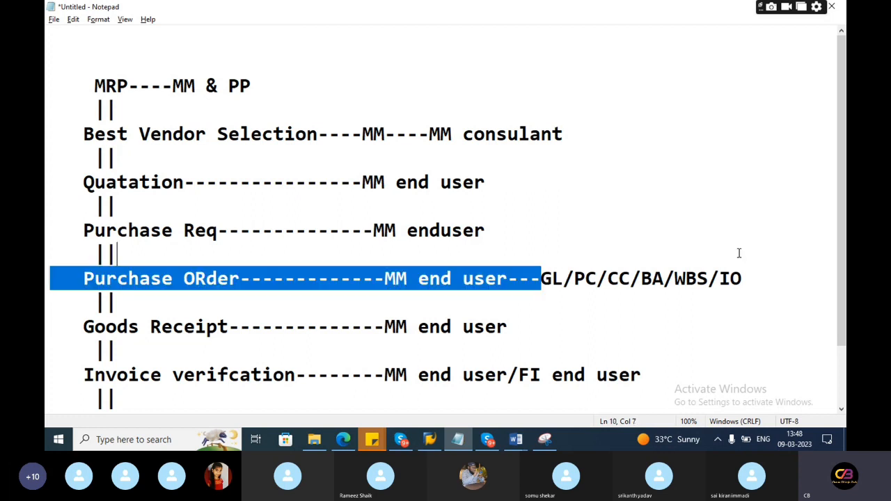
pyautogui.click(746, 279)
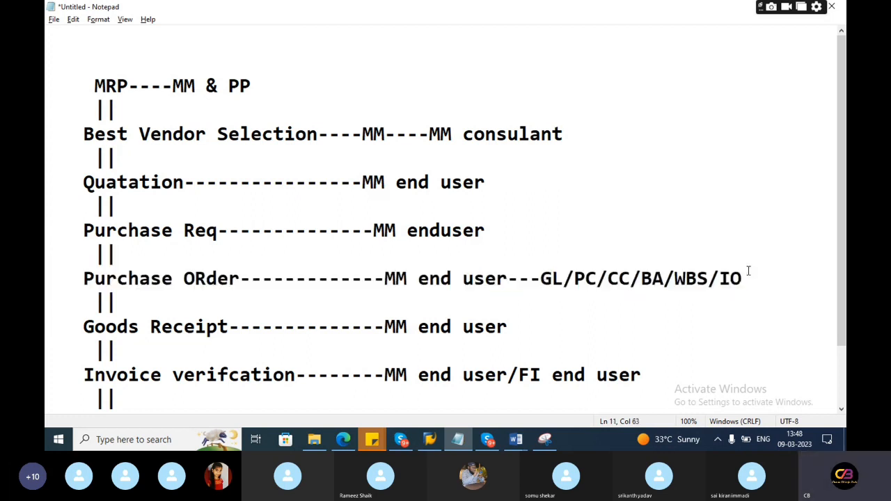
pyautogui.write('-')
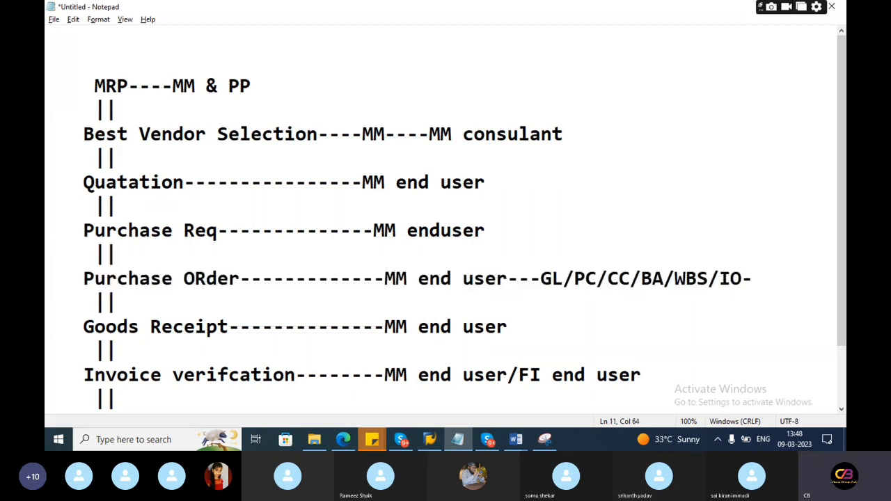
pyautogui.write('PS')
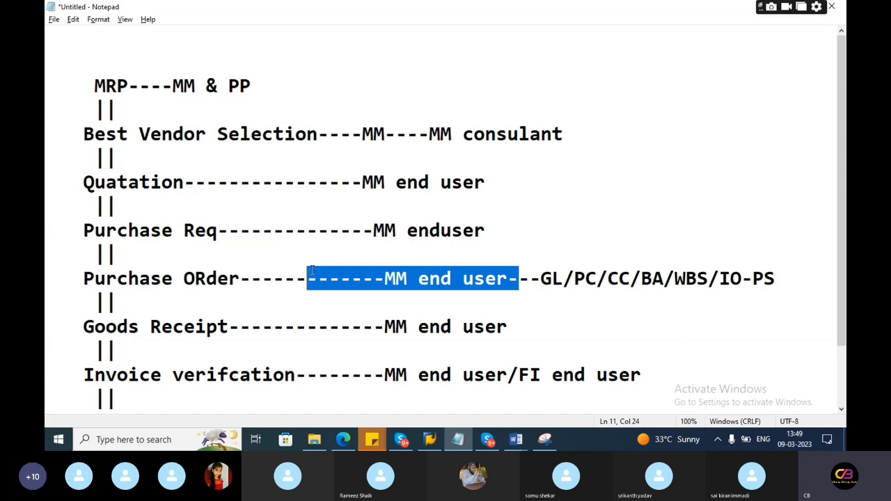
pyautogui.moveTo(306, 279); pyautogui.dragTo(84, 278)
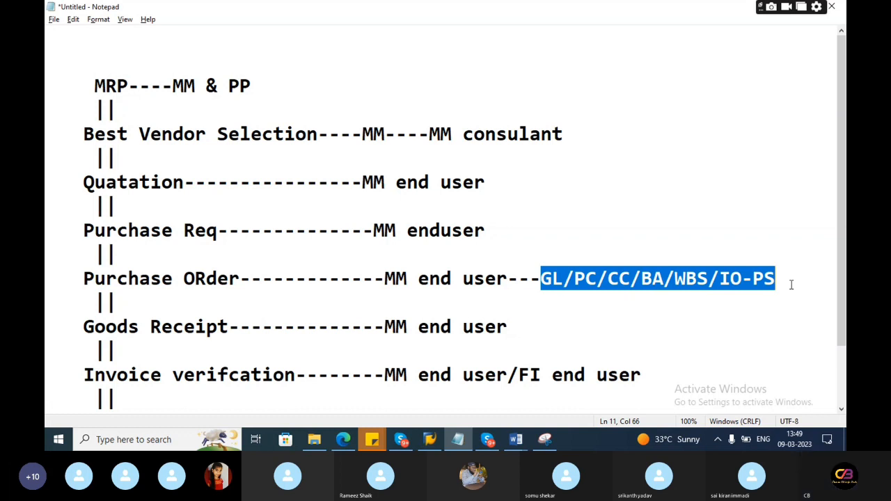
pyautogui.moveTo(573, 266)
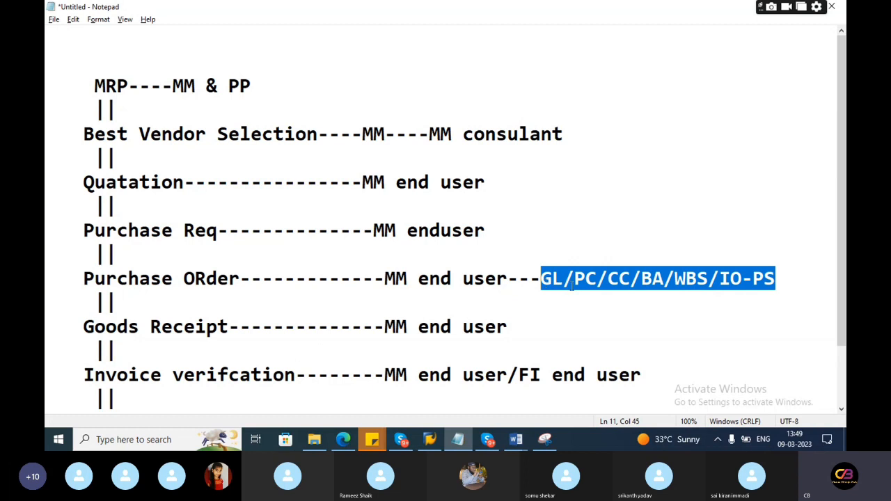
pyautogui.doubleClick(617, 278)
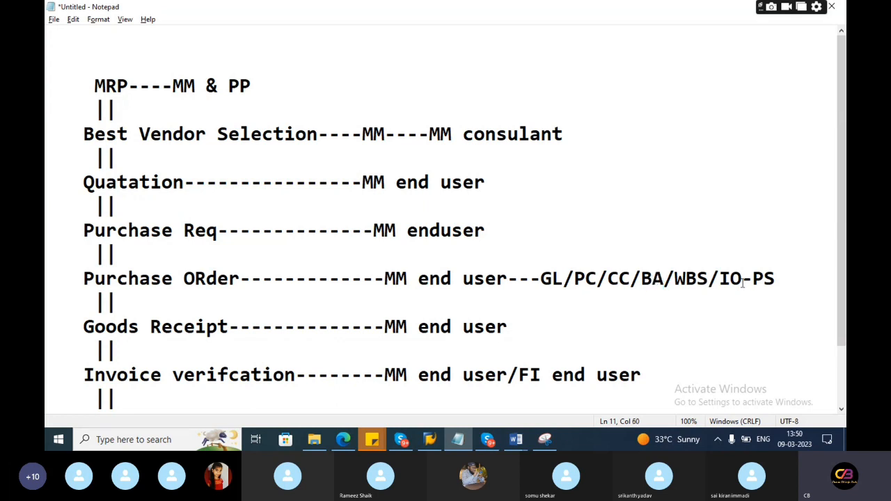
pyautogui.doubleClick(730, 278)
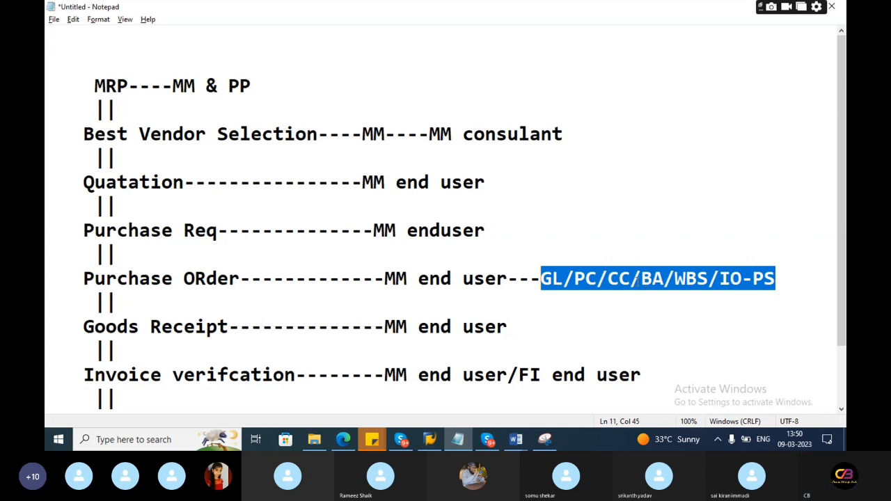
pyautogui.scroll(-3)
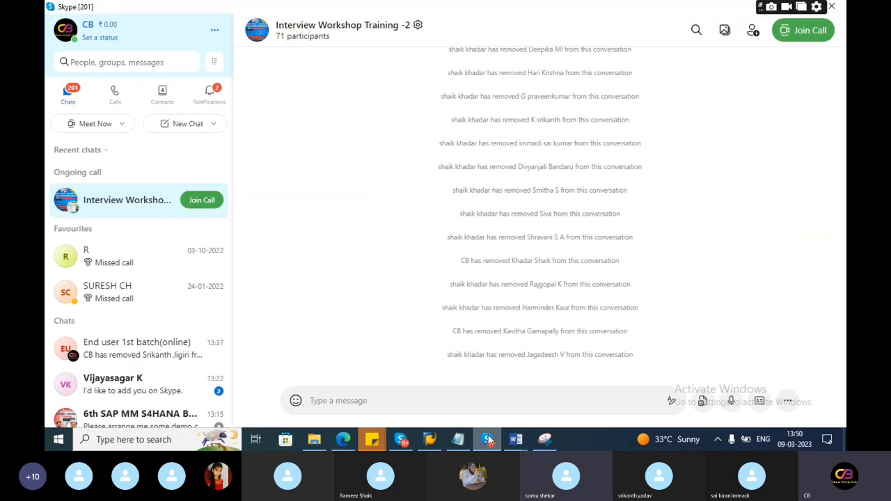
# Step: View the blueprint PDF in Edge, return to the Skype call and show its Participants panel
pyautogui.click(342, 440)
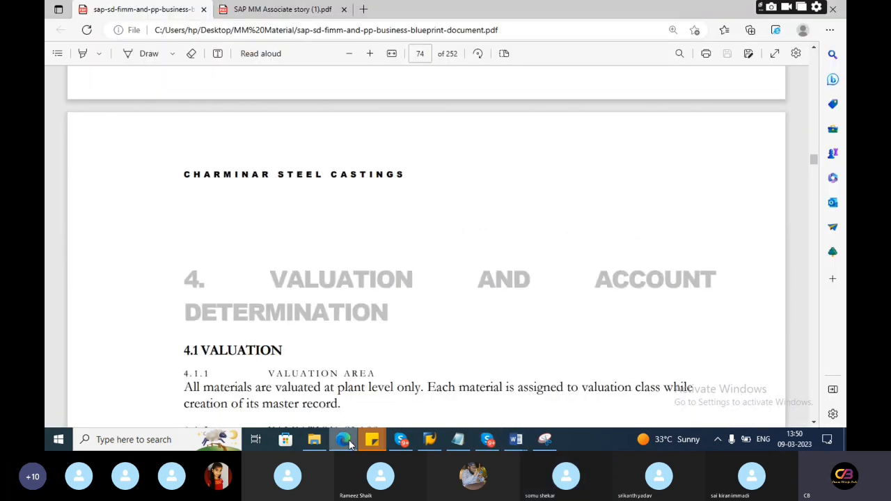
pyautogui.click(487, 440)
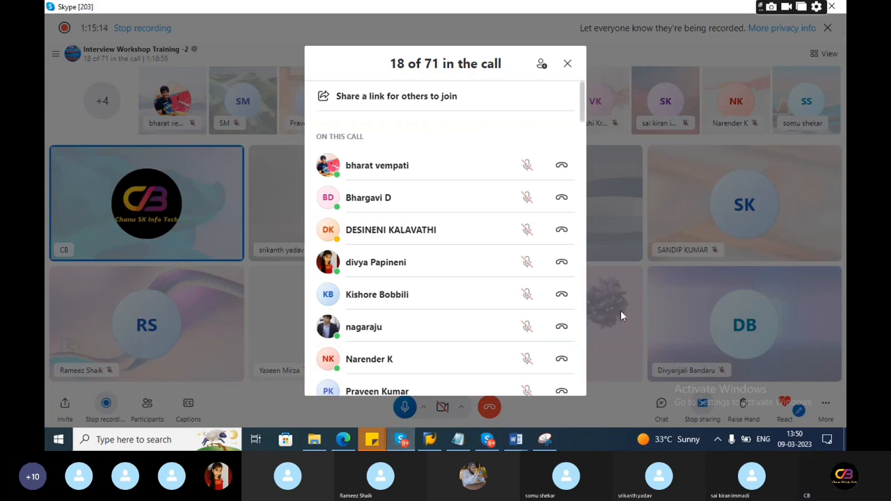
pyautogui.click(568, 64)
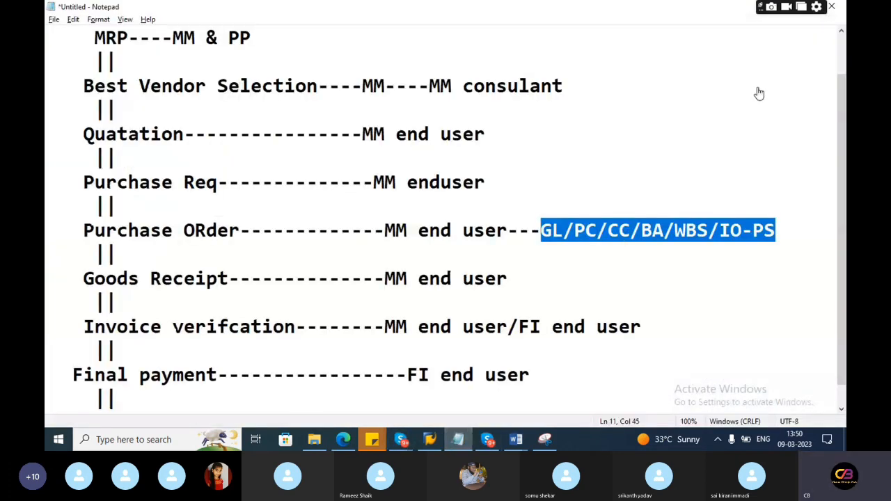
# Step: Append ---FI & MM---FI--Account deter to Goods Receipt and /TAX to the Purchase Order list
pyautogui.click(538, 280)
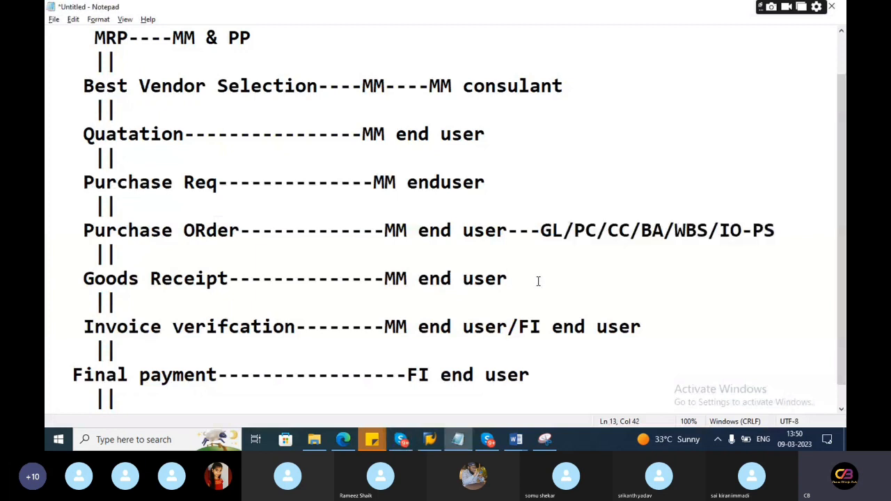
pyautogui.write('---FI &')
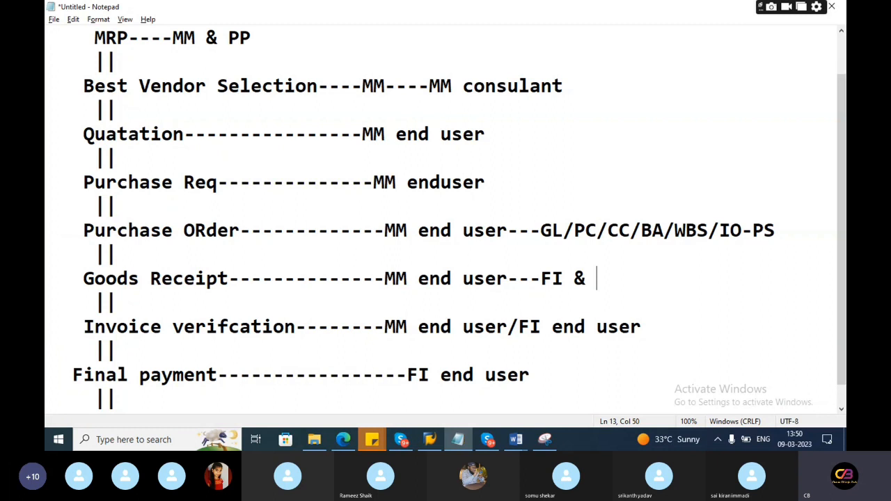
pyautogui.write('MM')
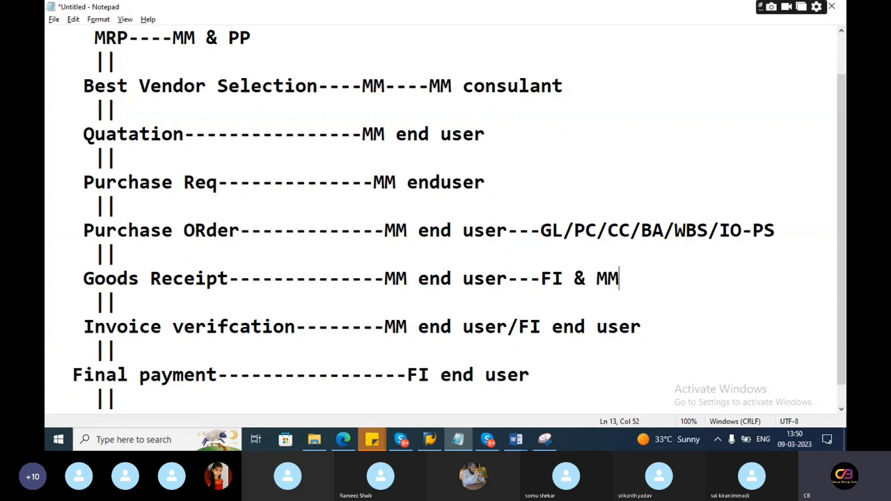
pyautogui.write('---')
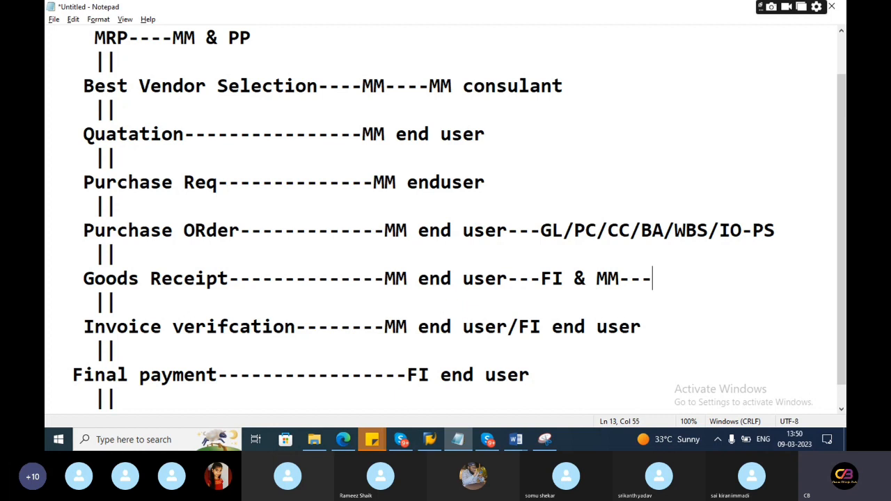
pyautogui.write('FI--')
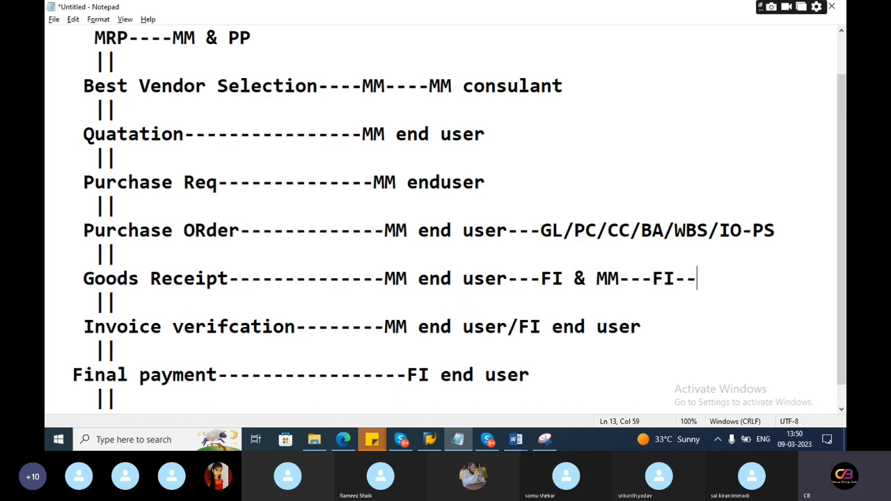
pyautogui.write('Accou')
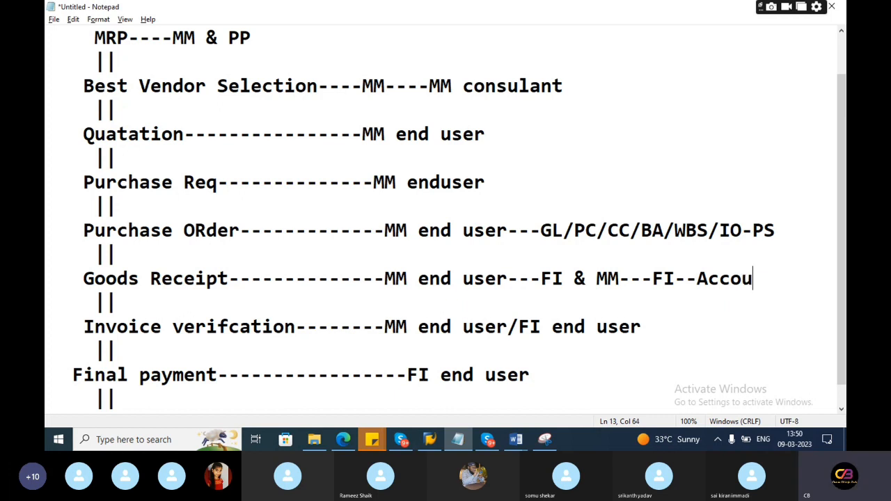
pyautogui.write('nt deter')
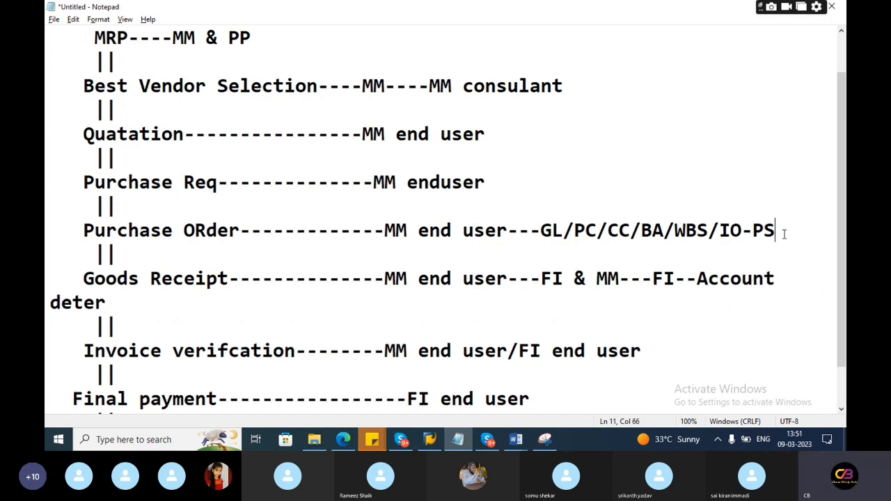
pyautogui.write('/TAX')
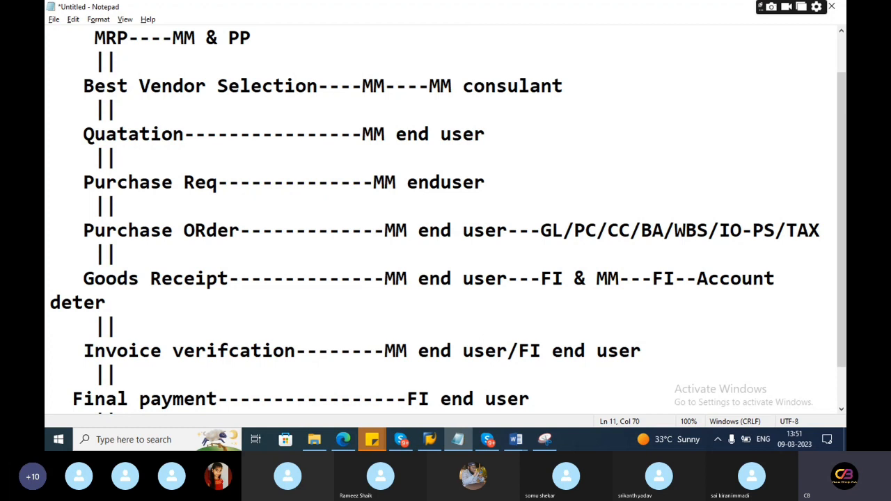
pyautogui.click(820, 231)
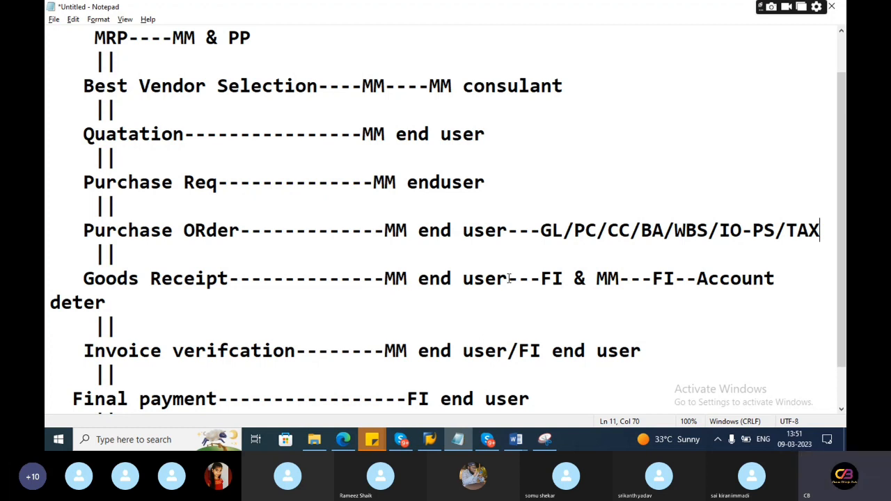
pyautogui.doubleClick(735, 278)
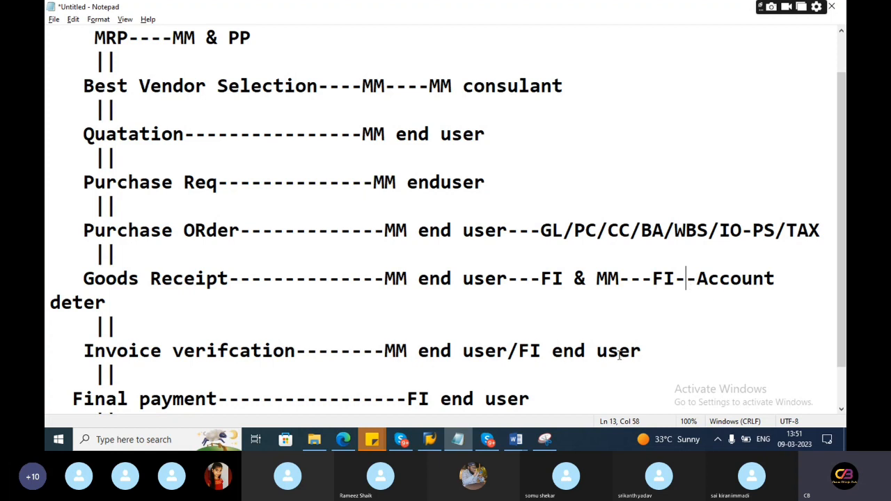
pyautogui.click(401, 440)
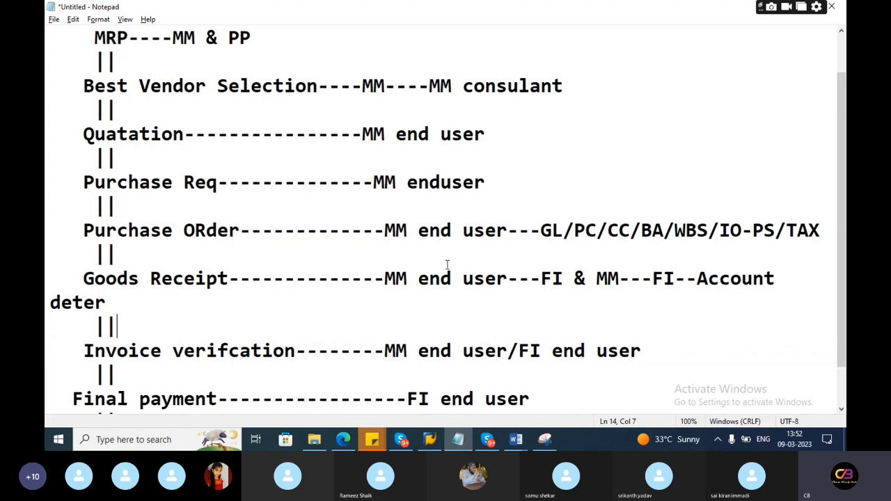
pyautogui.click(320, 351)
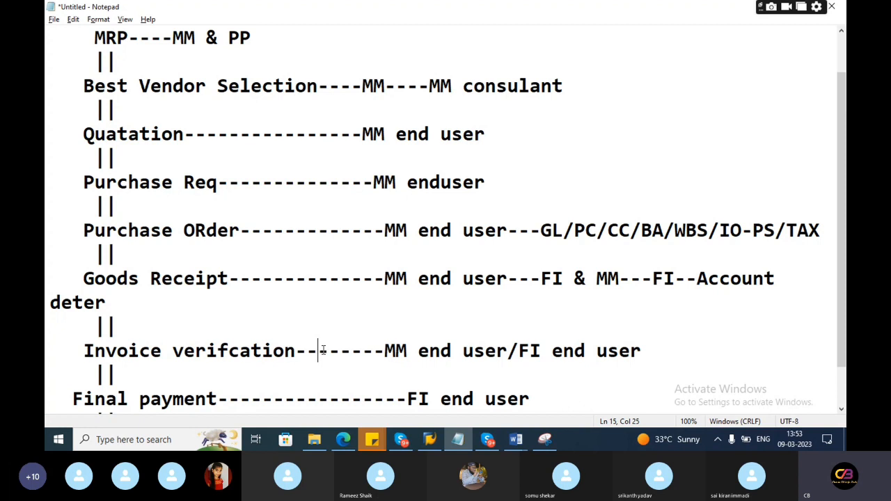
pyautogui.moveTo(544, 286)
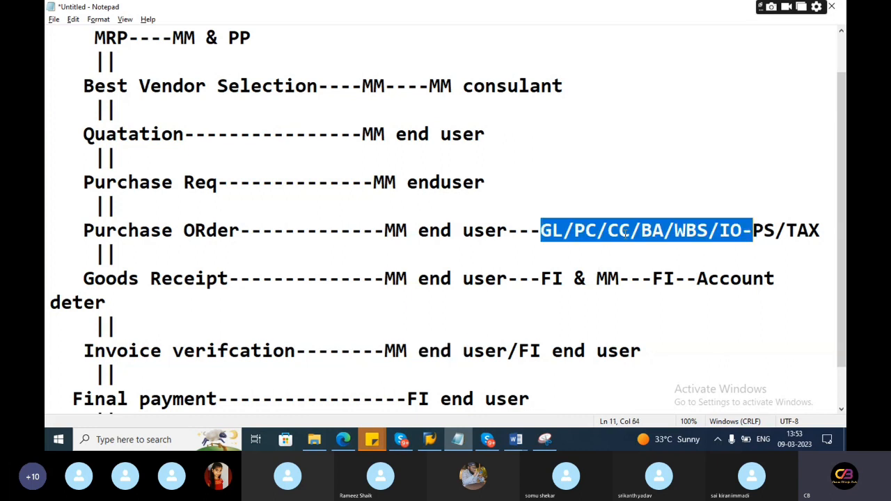
pyautogui.click(531, 340)
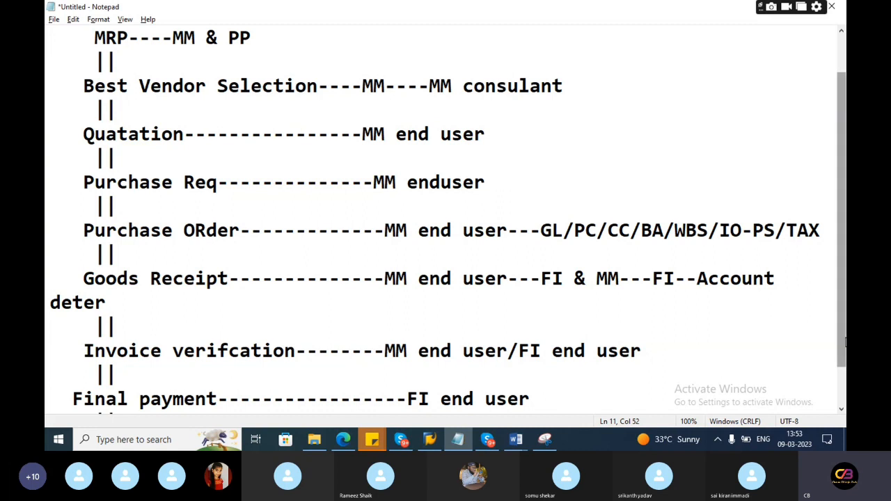
pyautogui.scroll(-3)
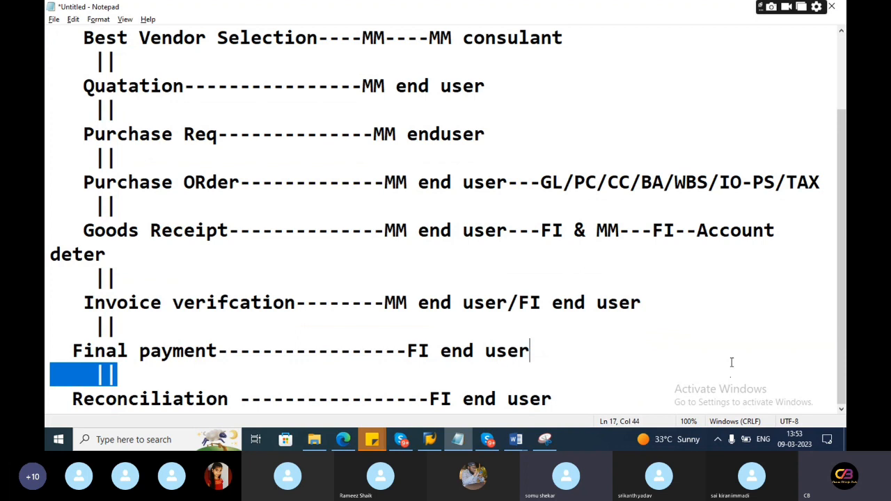
pyautogui.moveTo(680, 304)
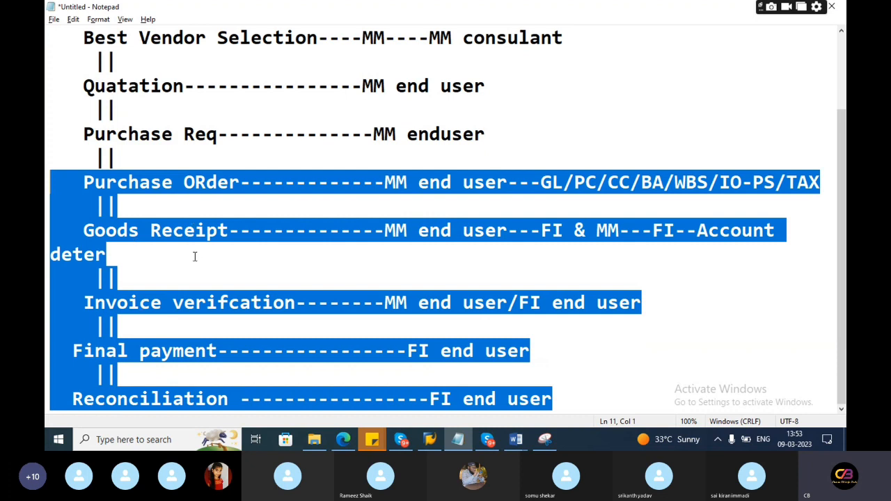
pyautogui.moveTo(304, 284)
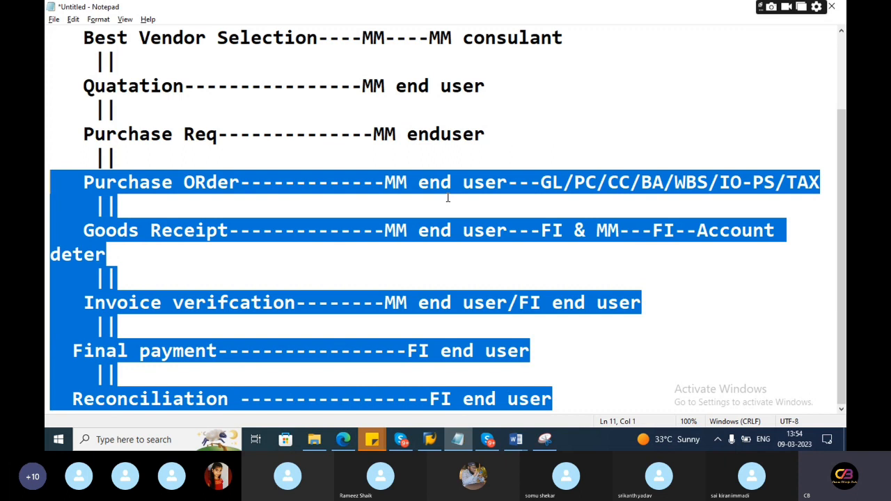
pyautogui.moveTo(419, 222)
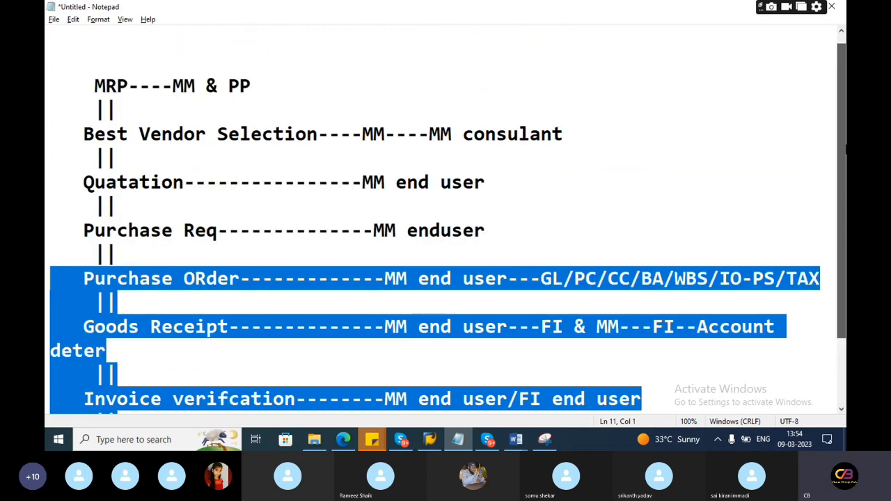
# Step: Select the flowchart lines from Purchase Order down in Notepad
pyautogui.click(95, 86)
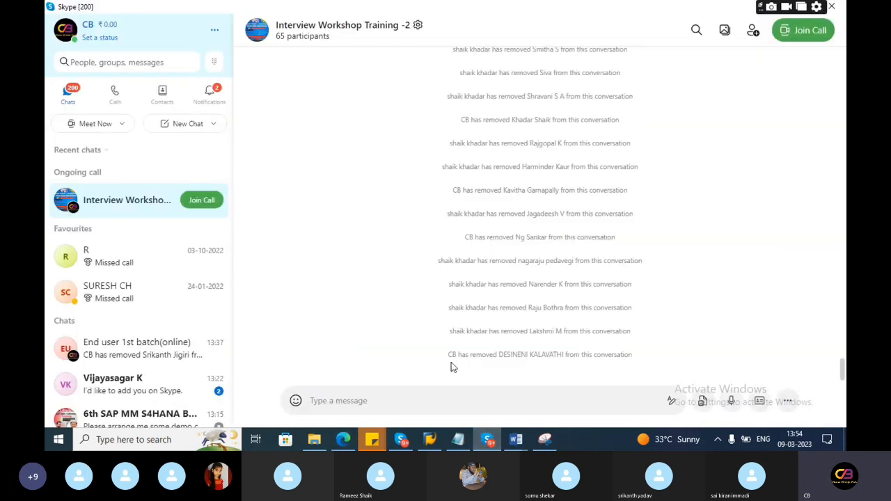
# Step: Bring the blueprint PDF in Edge back into view at the Incoterms table
pyautogui.click(342, 440)
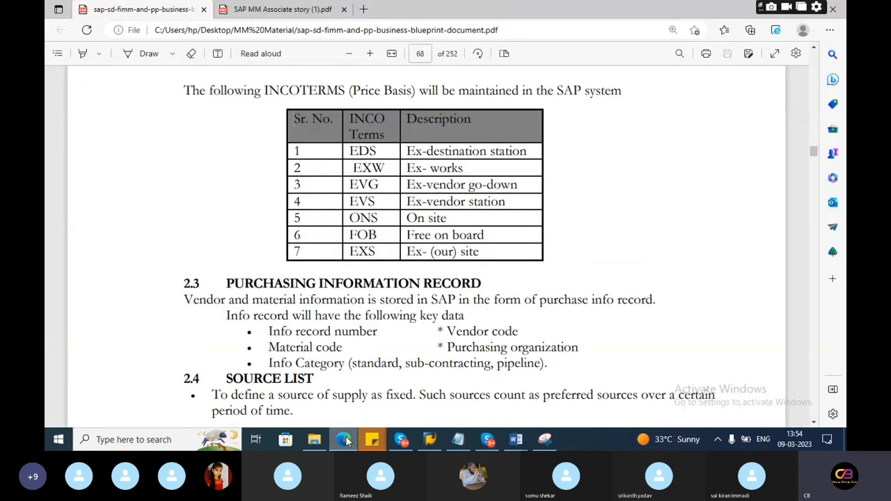
pyautogui.moveTo(591, 249)
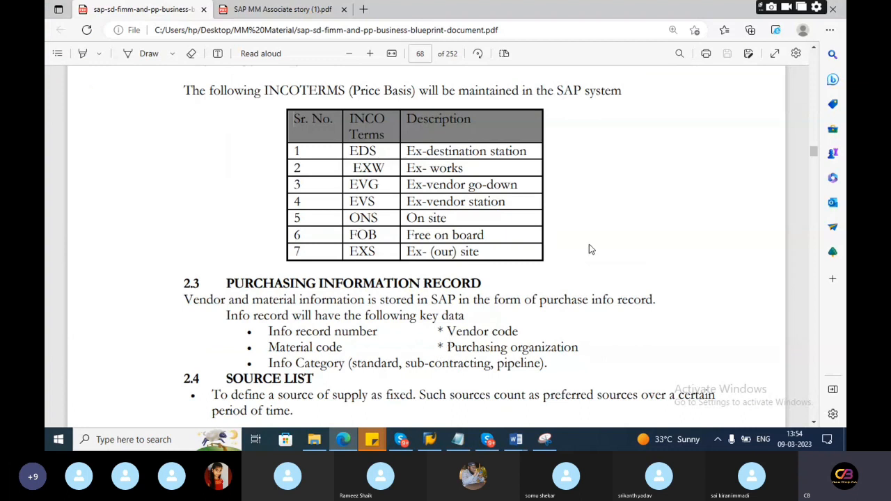
pyautogui.moveTo(768, 178)
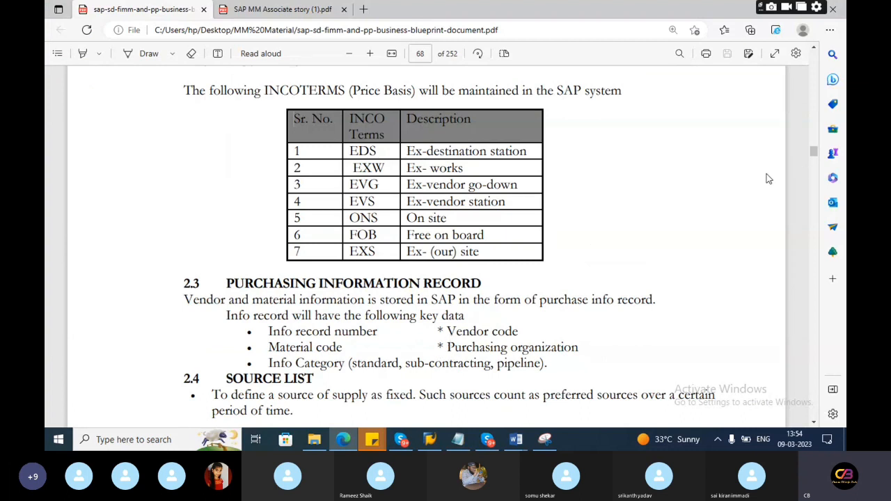